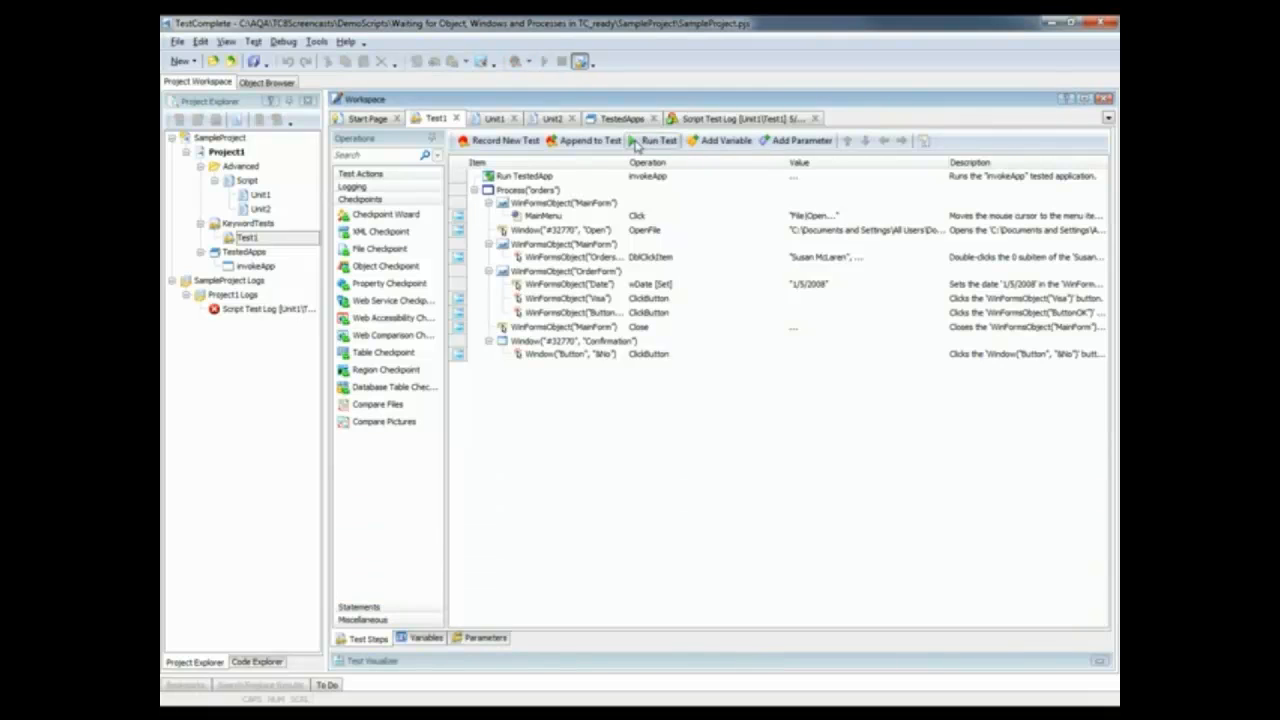
Run the Test1 keyword test against the orders application
click(652, 140)
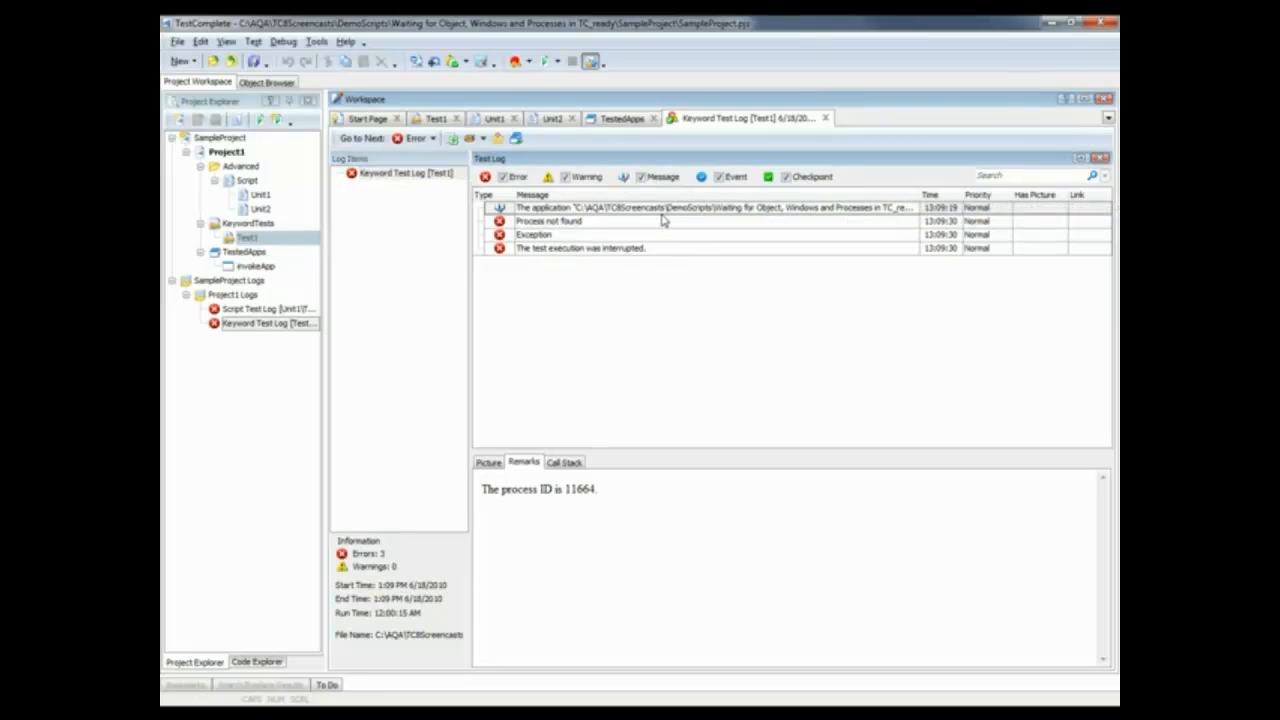
mouse_move(644, 222)
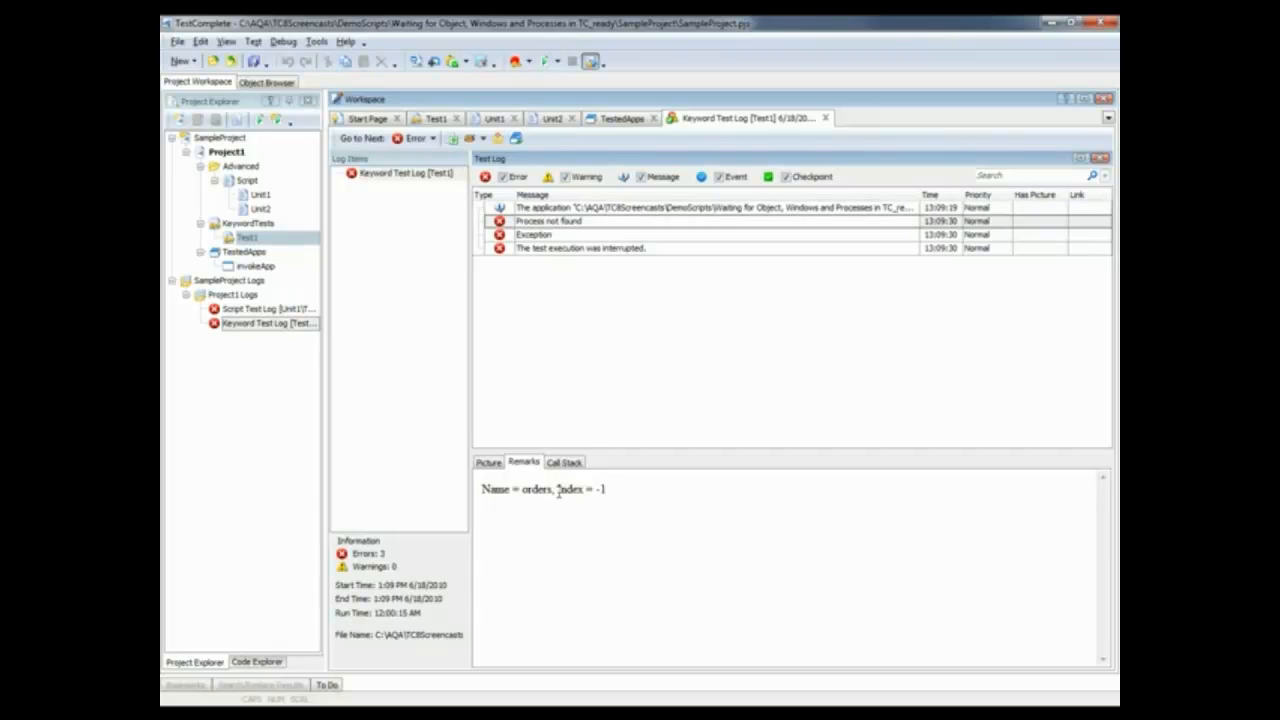
mouse_move(560, 544)
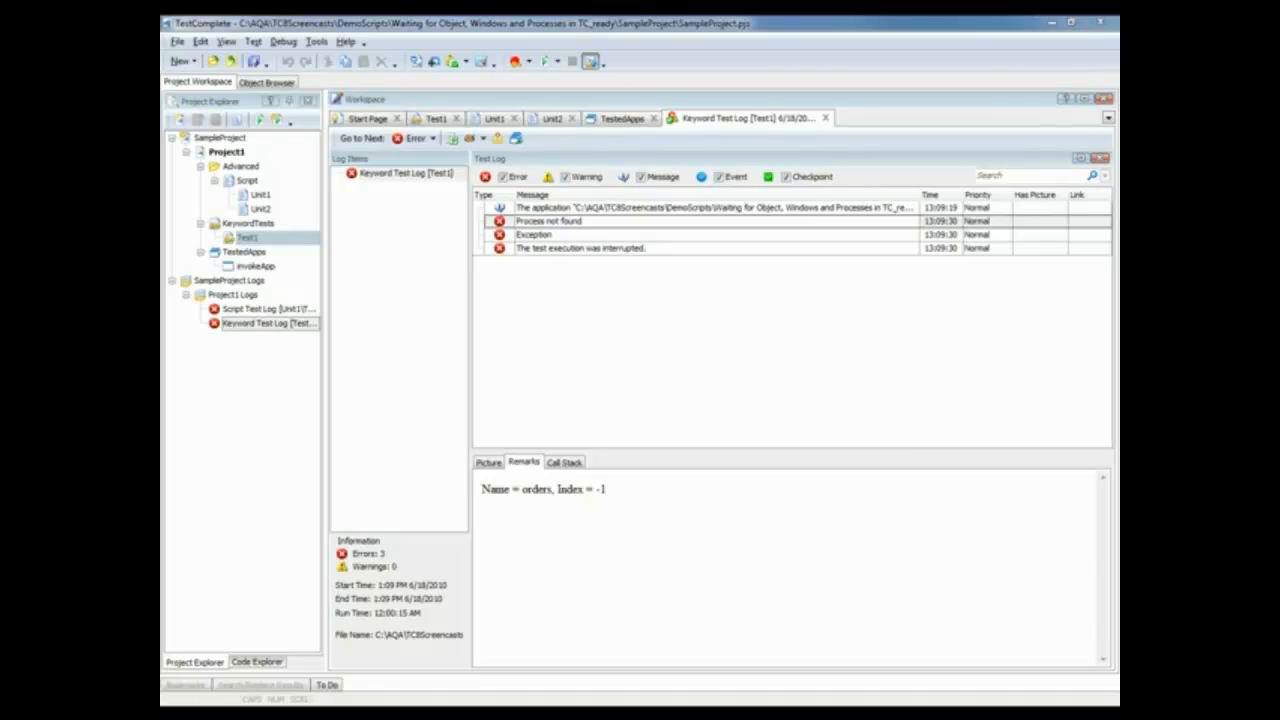
mouse_move(684, 518)
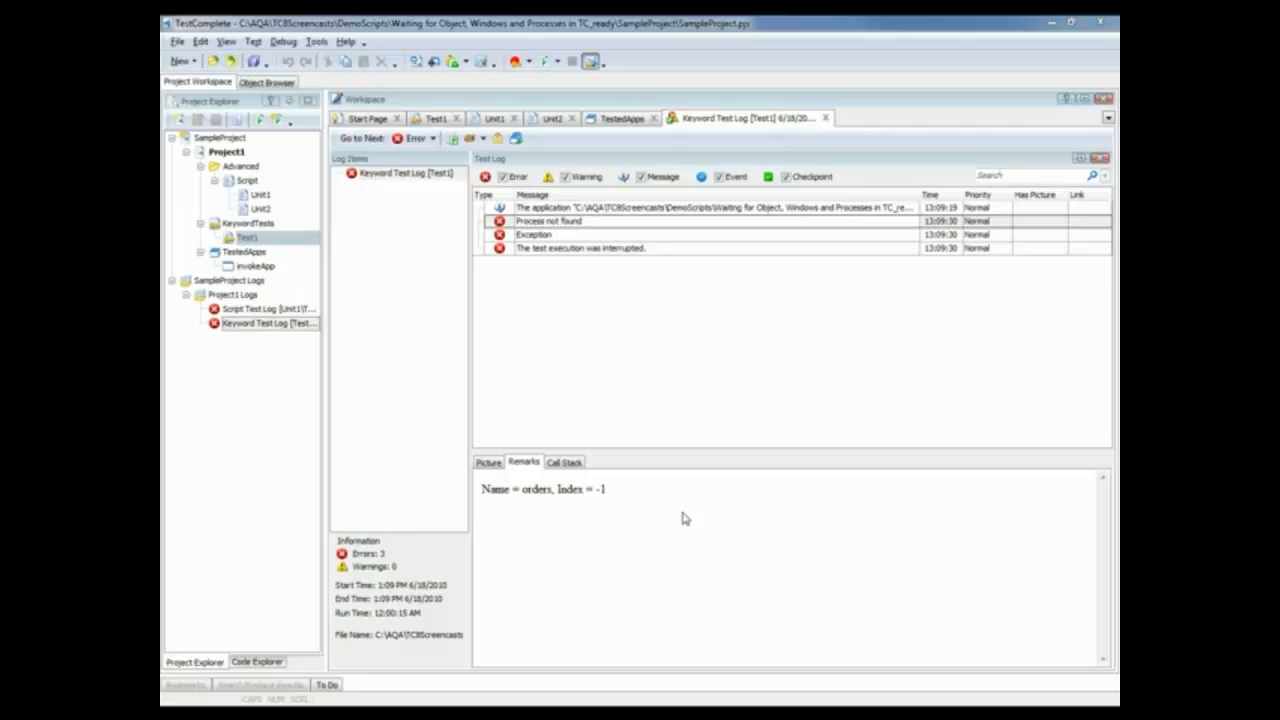
mouse_move(440, 208)
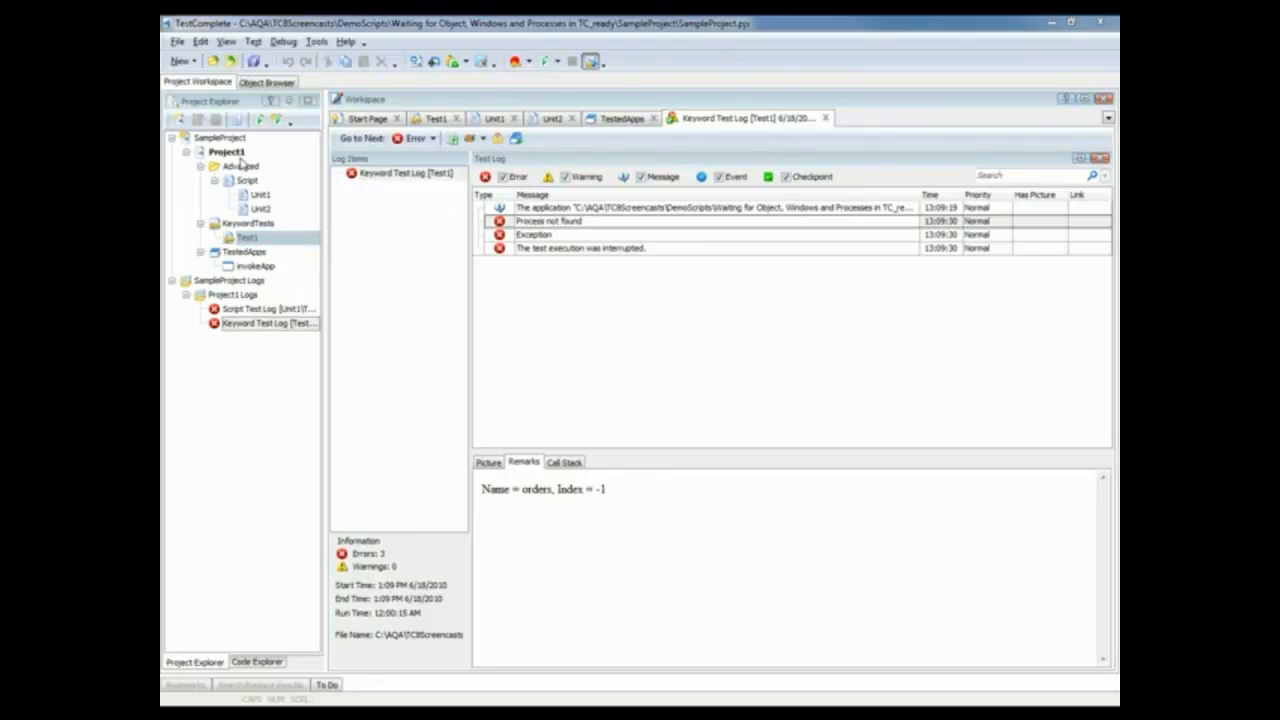
Show Project1's Playback properties, including the 10000 ms auto-wait timeout option
double_click(228, 152)
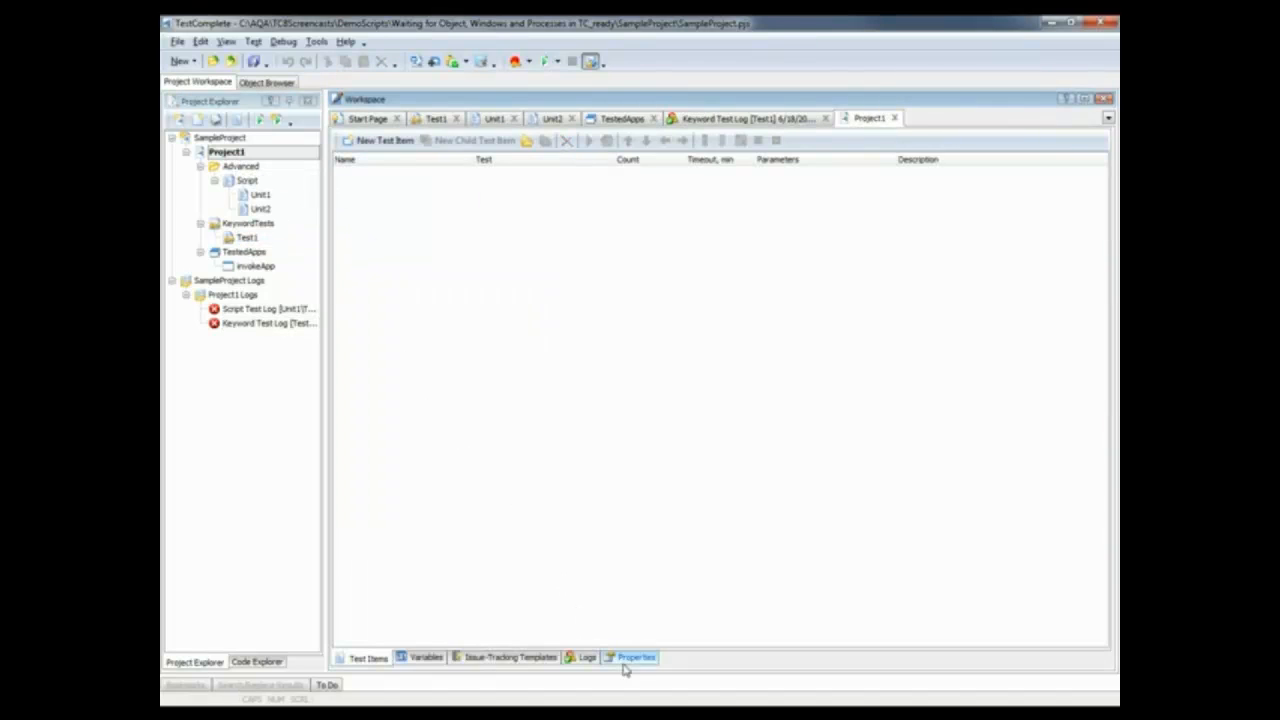
click(636, 656)
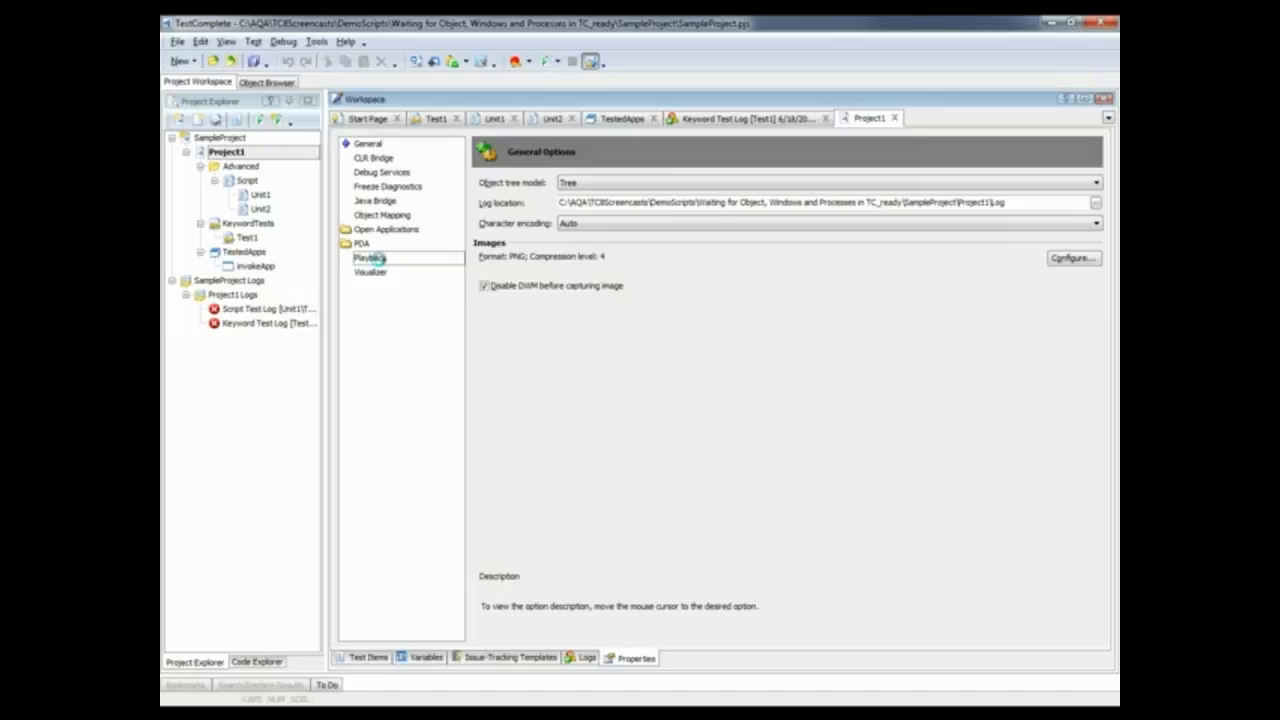
click(368, 256)
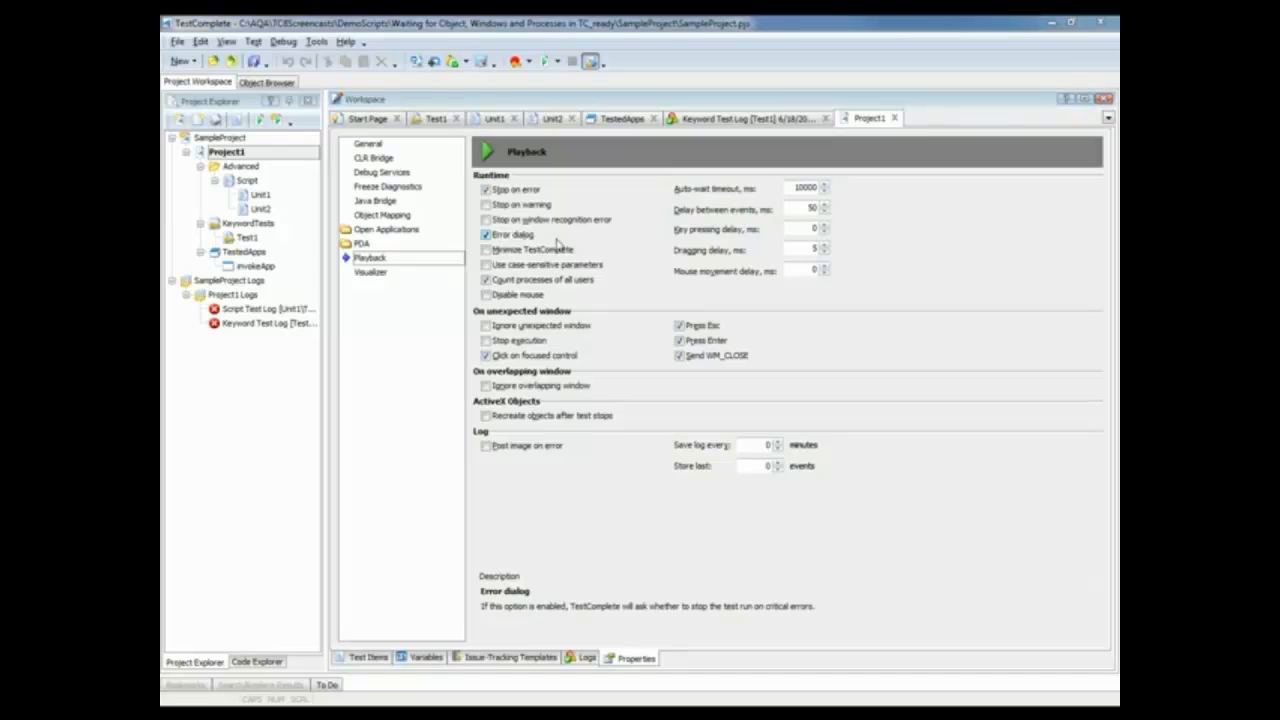
click(530, 248)
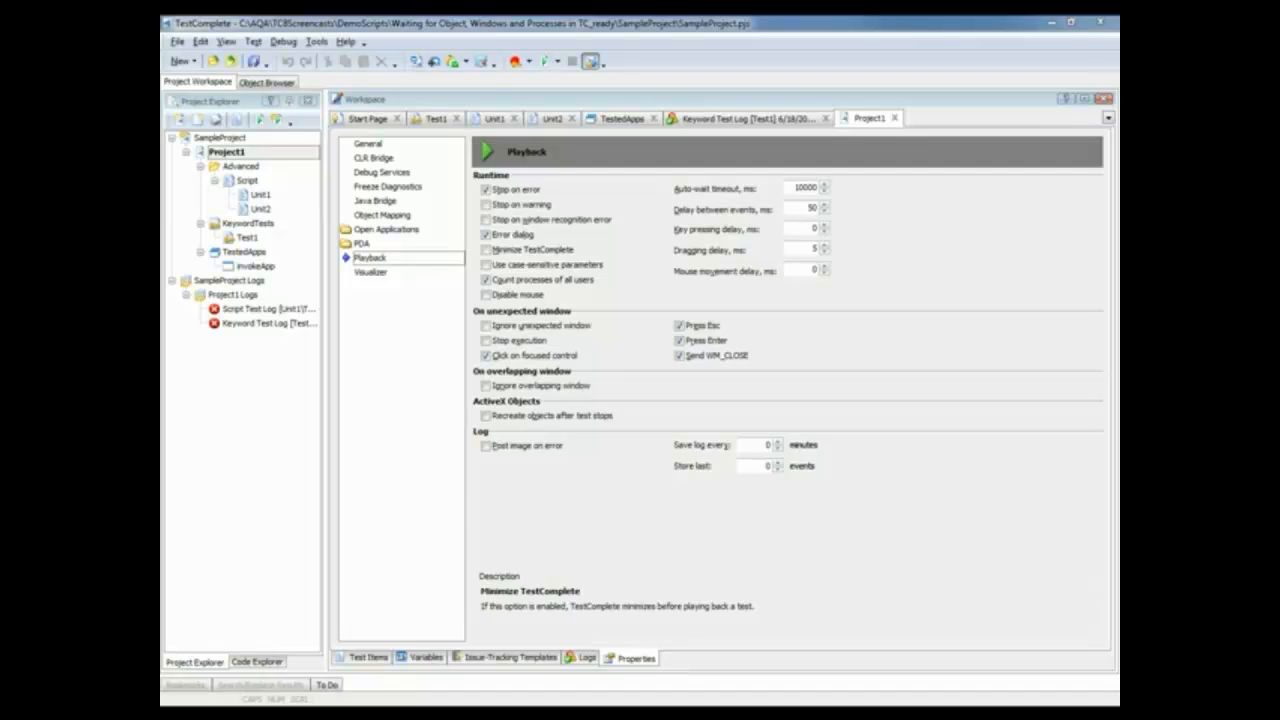
click(544, 384)
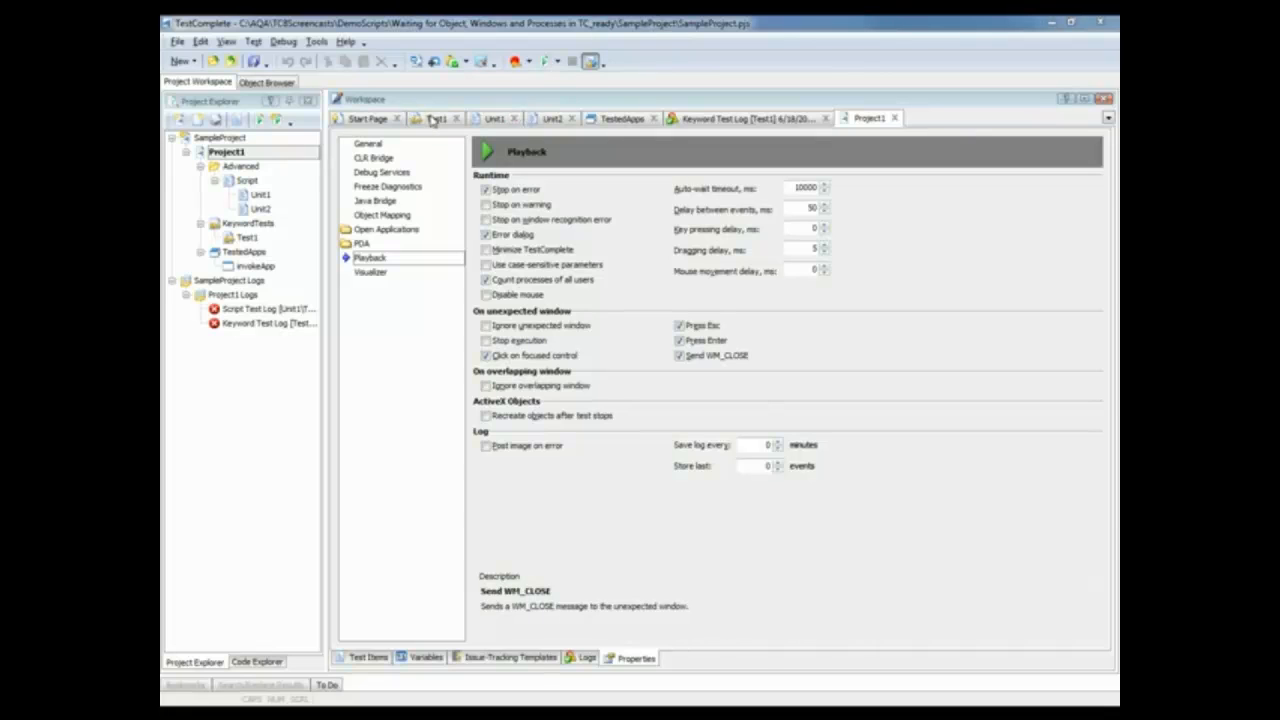
Add the Auto-wait timeout column to the Test1 steps grid via Field Chooser
click(436, 118)
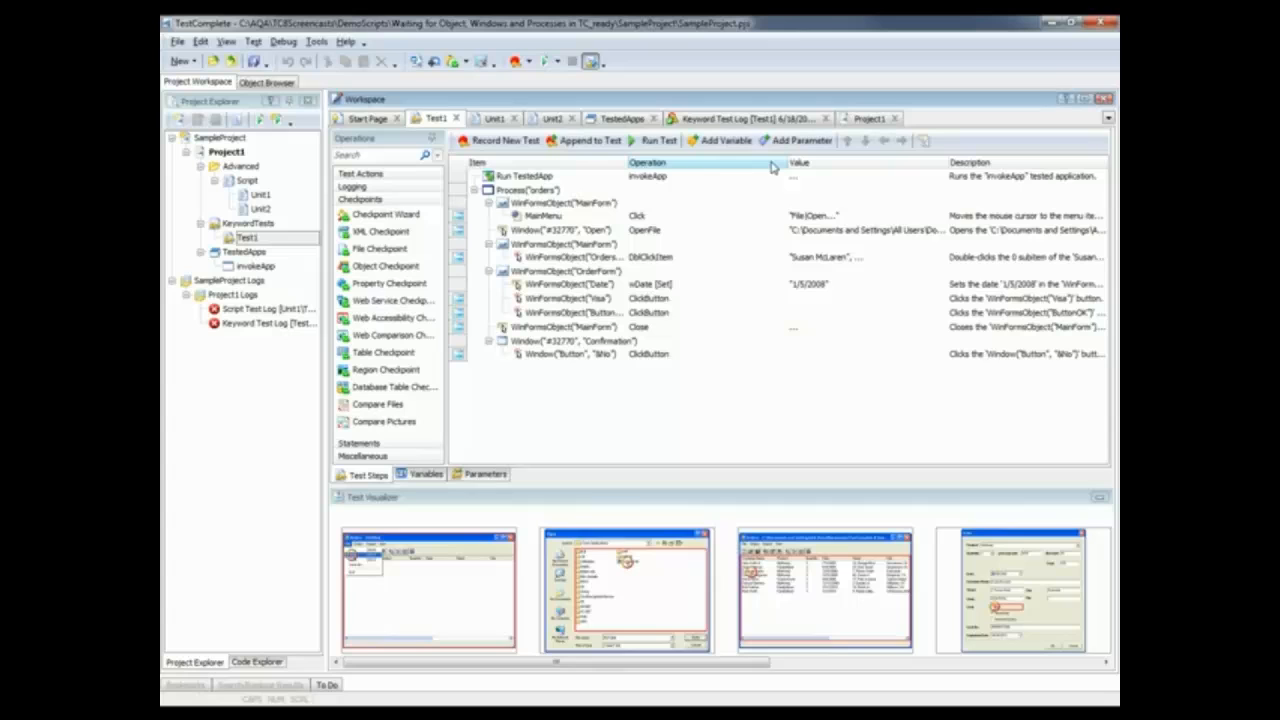
right_click(770, 168)
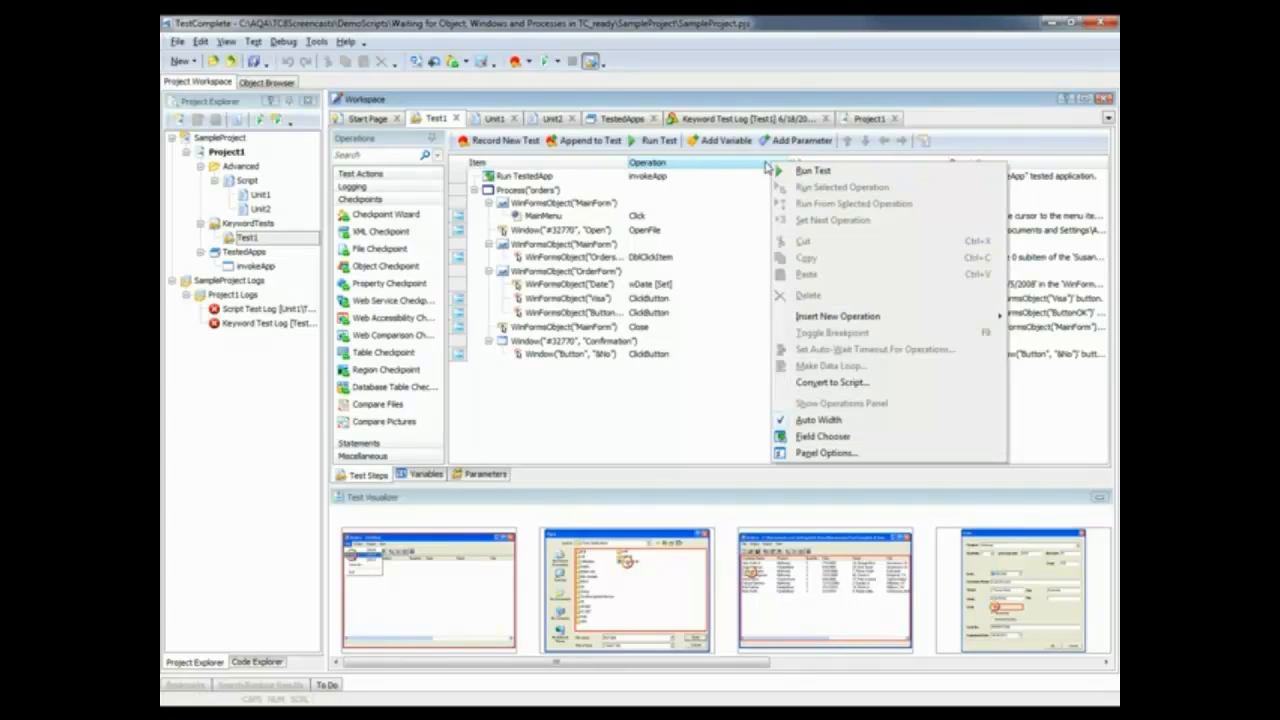
mouse_move(844, 436)
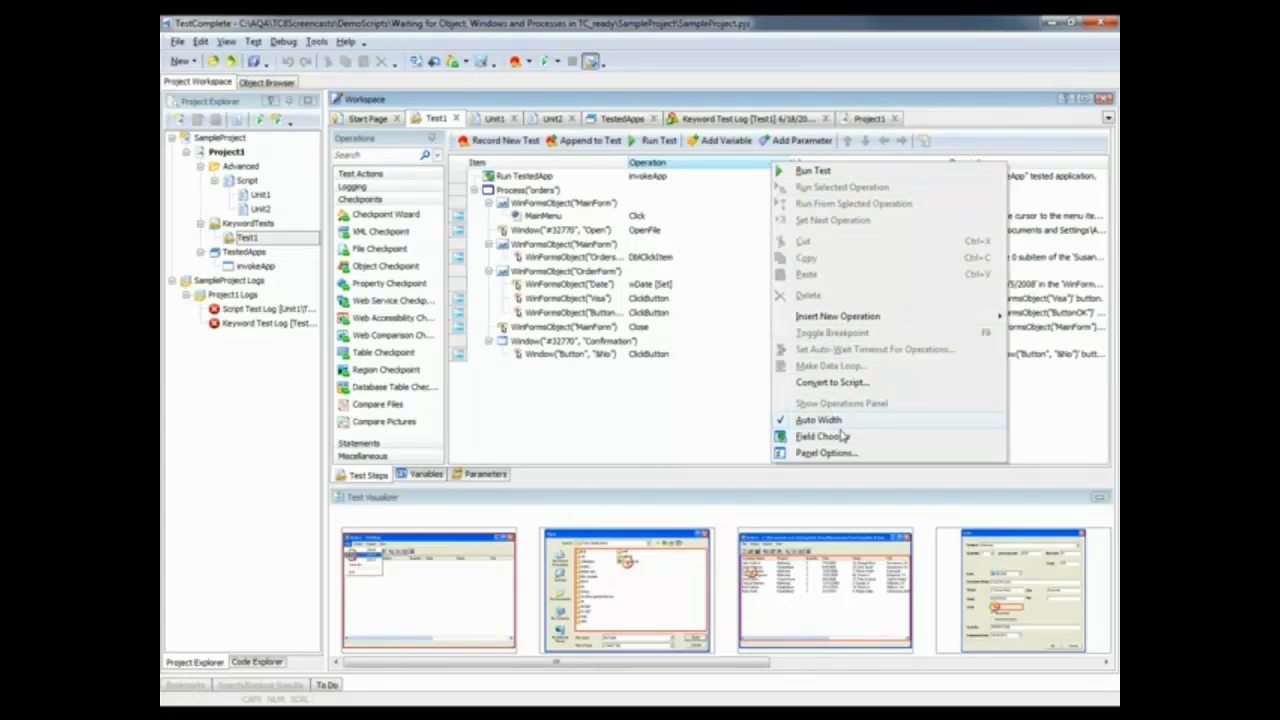
click(824, 436)
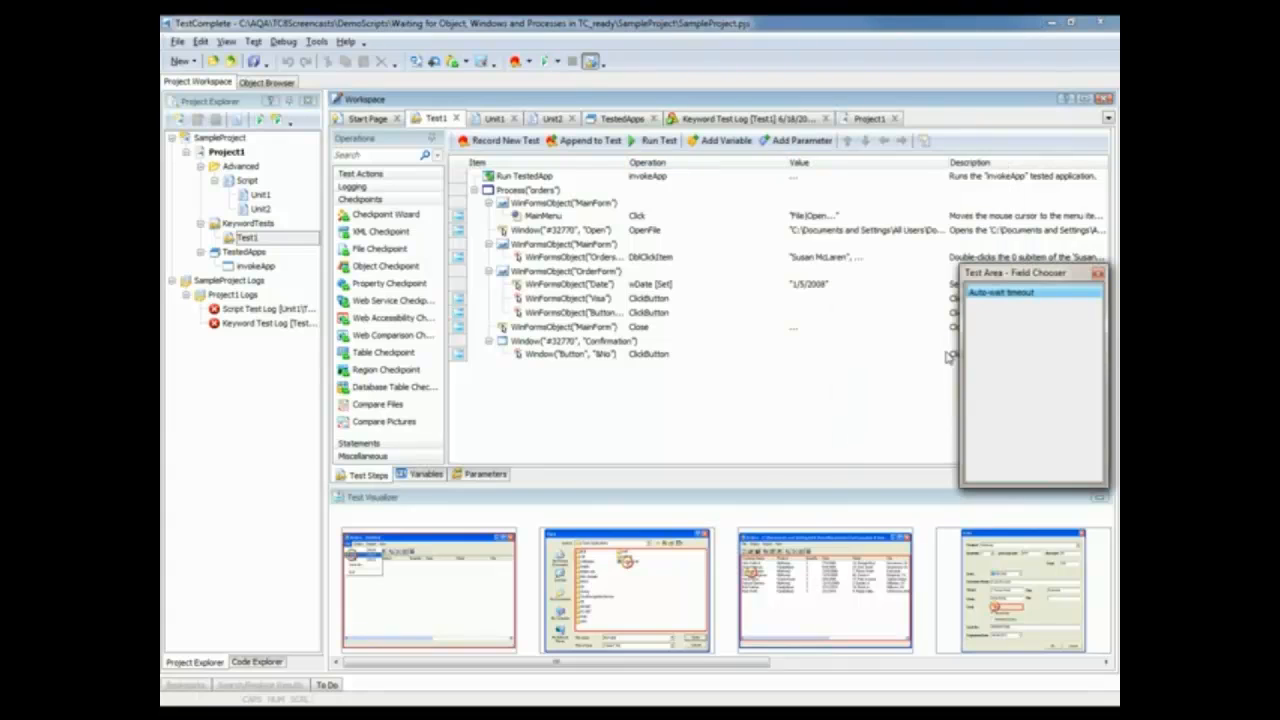
click(1000, 290)
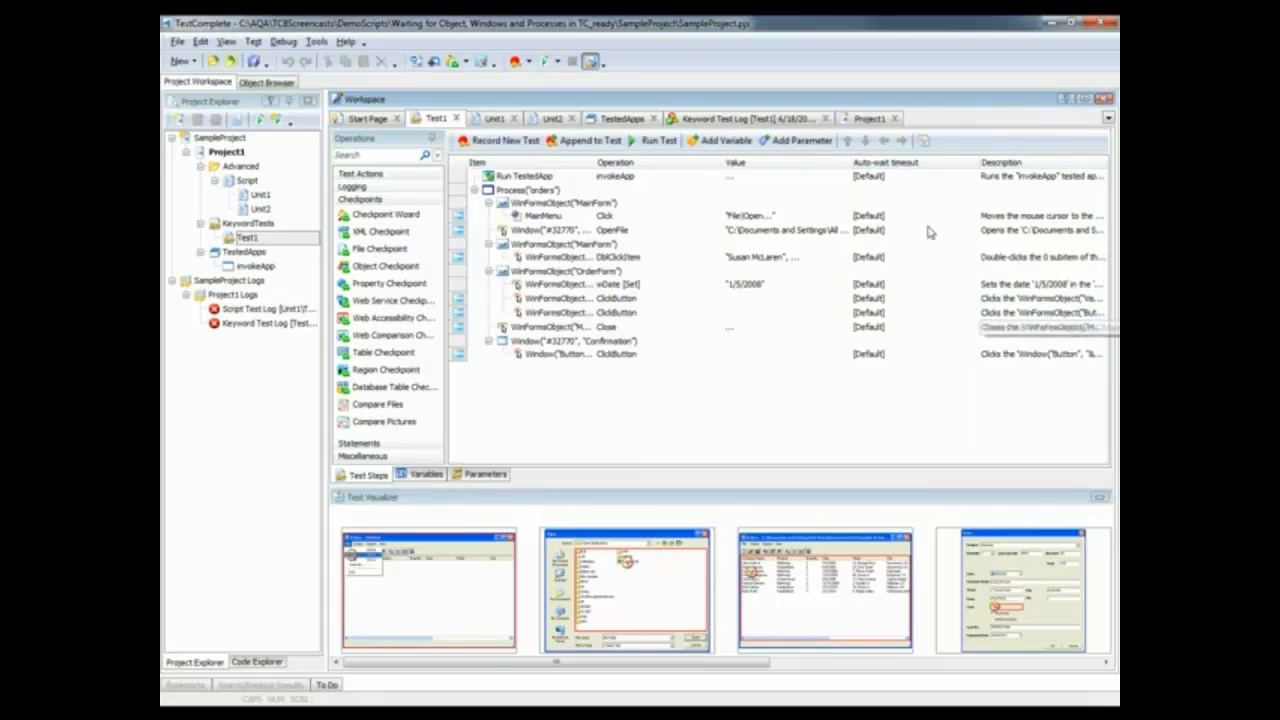
mouse_move(910, 188)
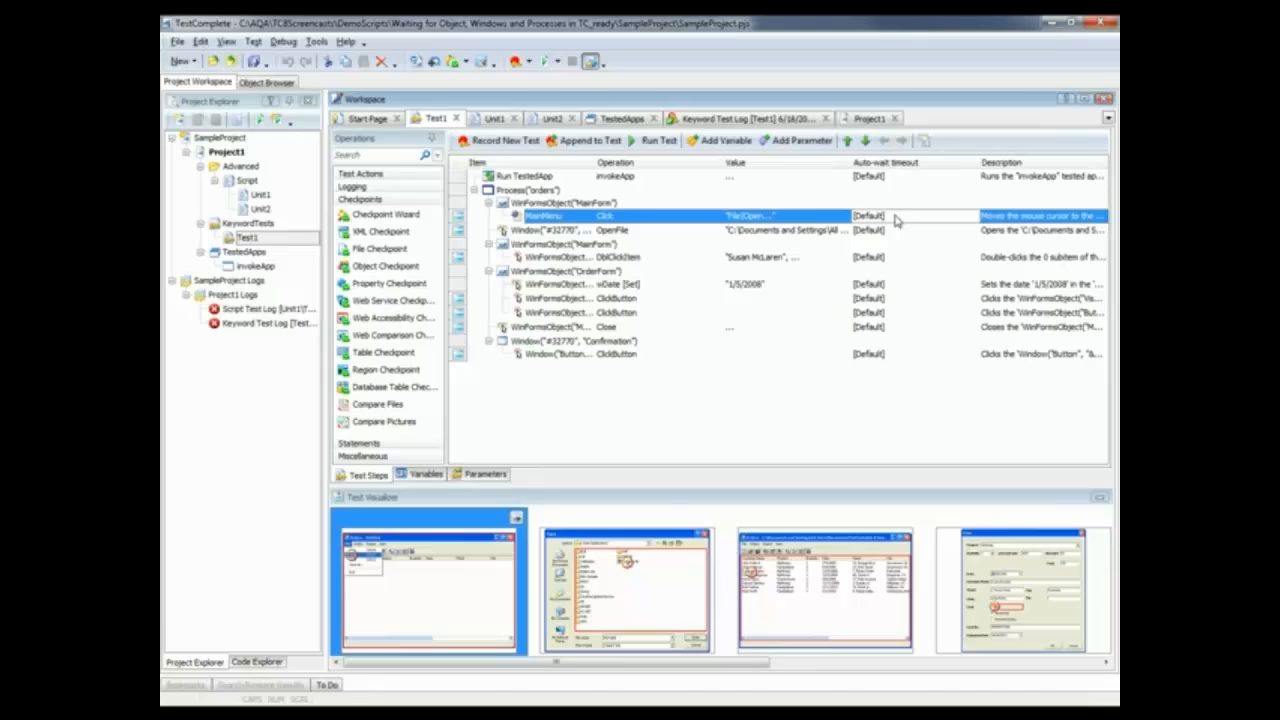
mouse_move(924, 408)
text(2)
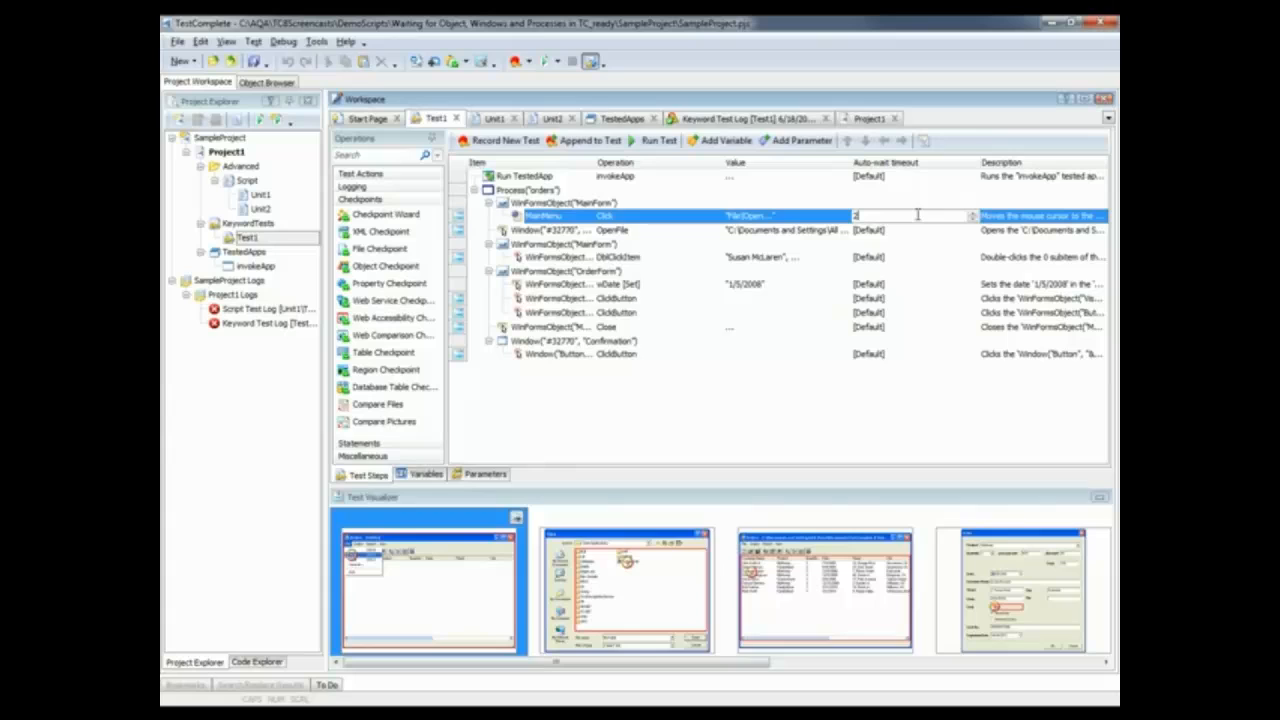
Set the MainMenu Click step's auto-wait timeout to 20000 ms
text(0000 ms)
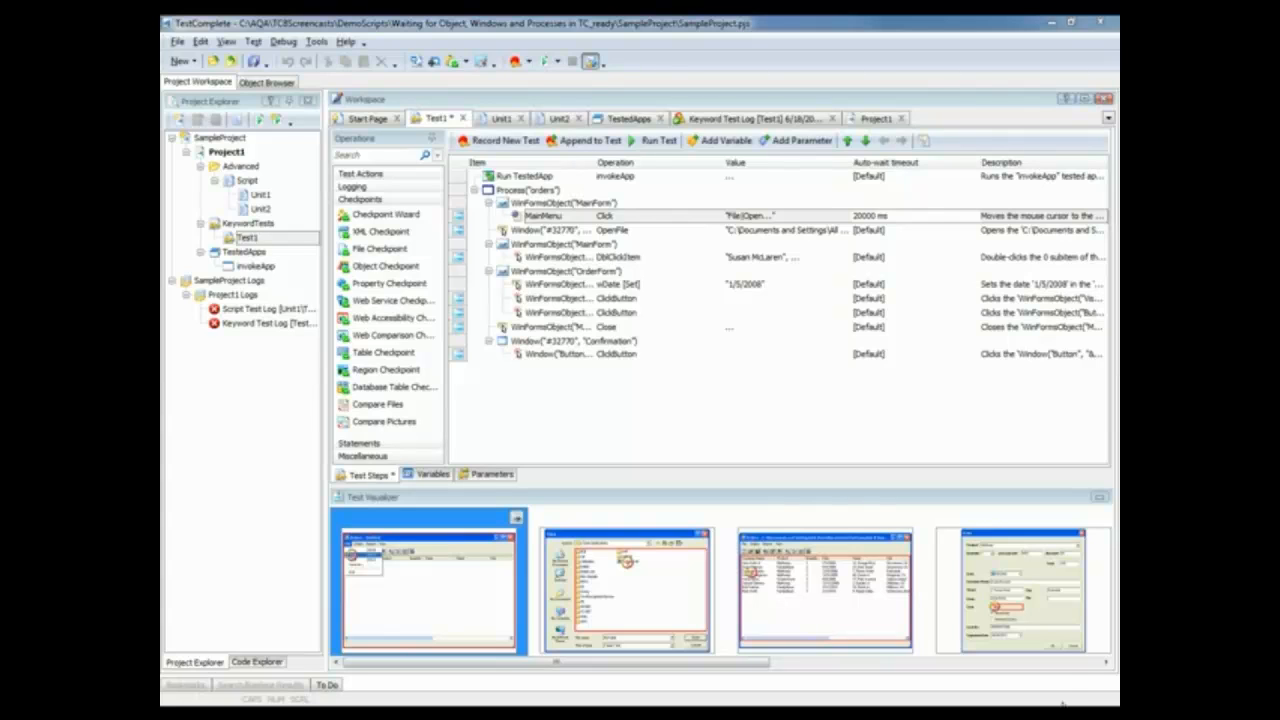
mouse_move(676, 322)
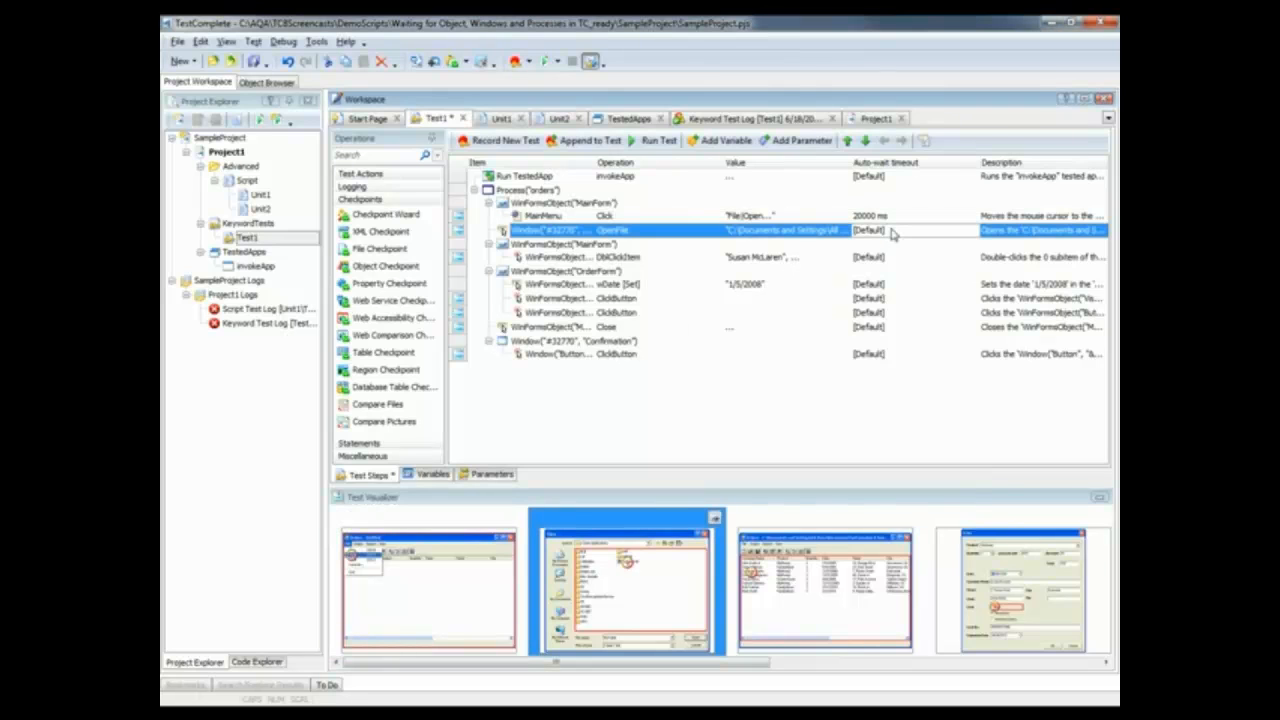
click(890, 230)
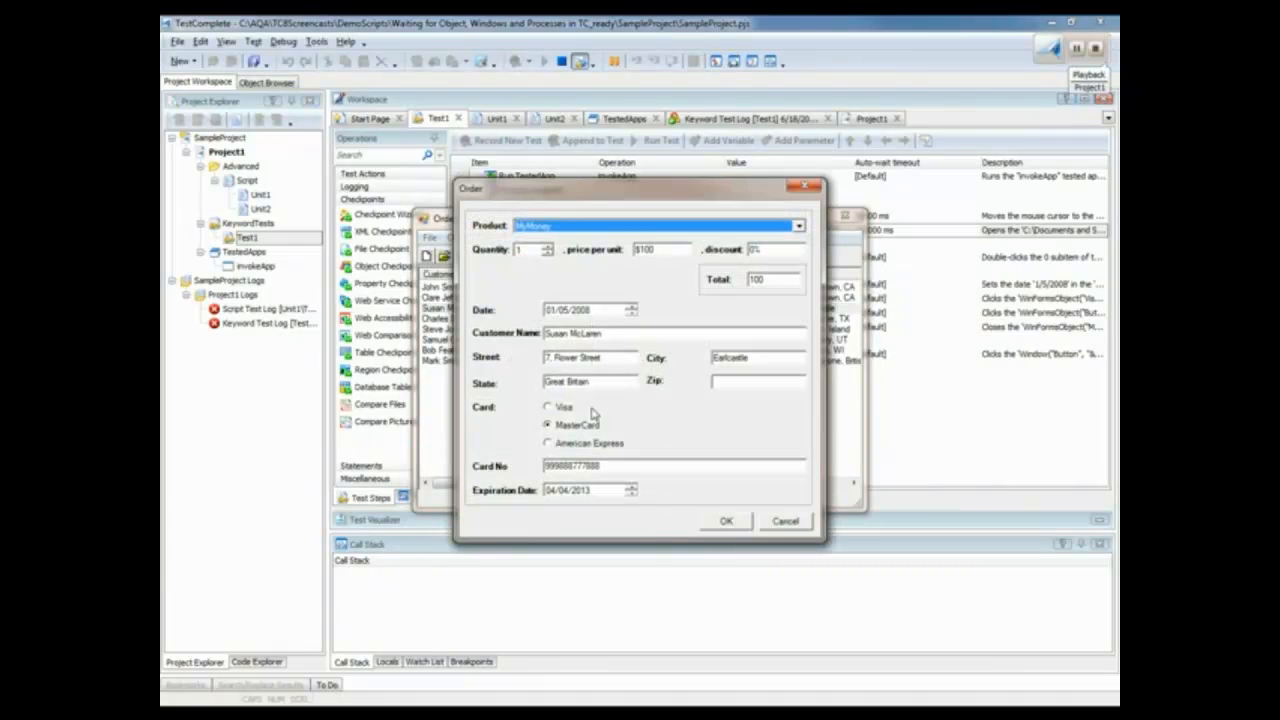
Review the Test1 keyword test log entries and the reported process ID
click(728, 520)
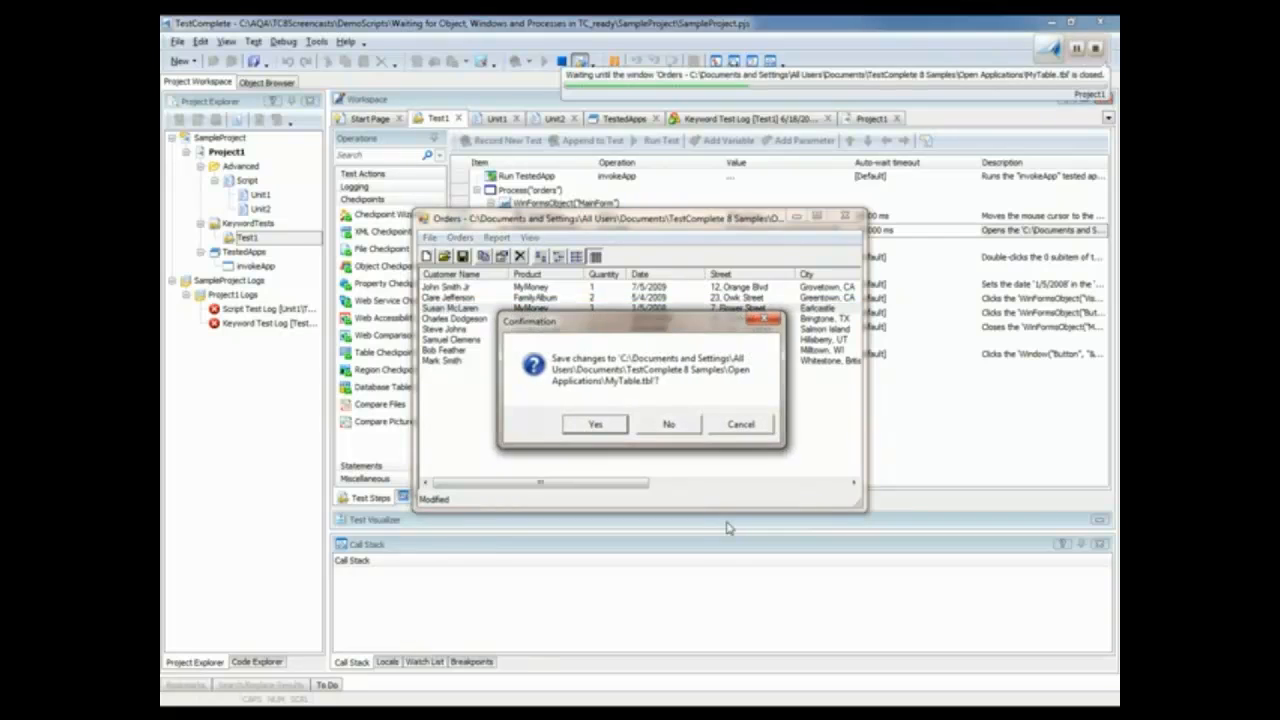
click(668, 424)
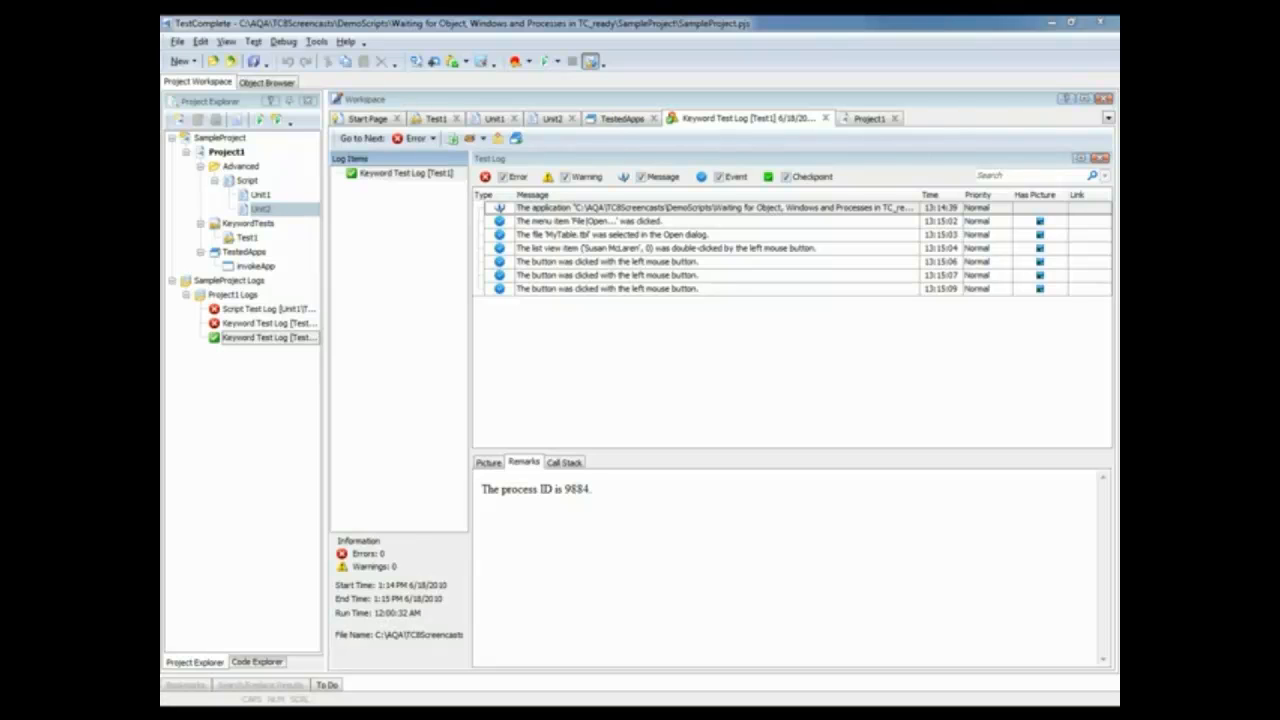
Change the Unit2 orders line to Sys.WaitProcess("orders", 20000)
click(556, 118)
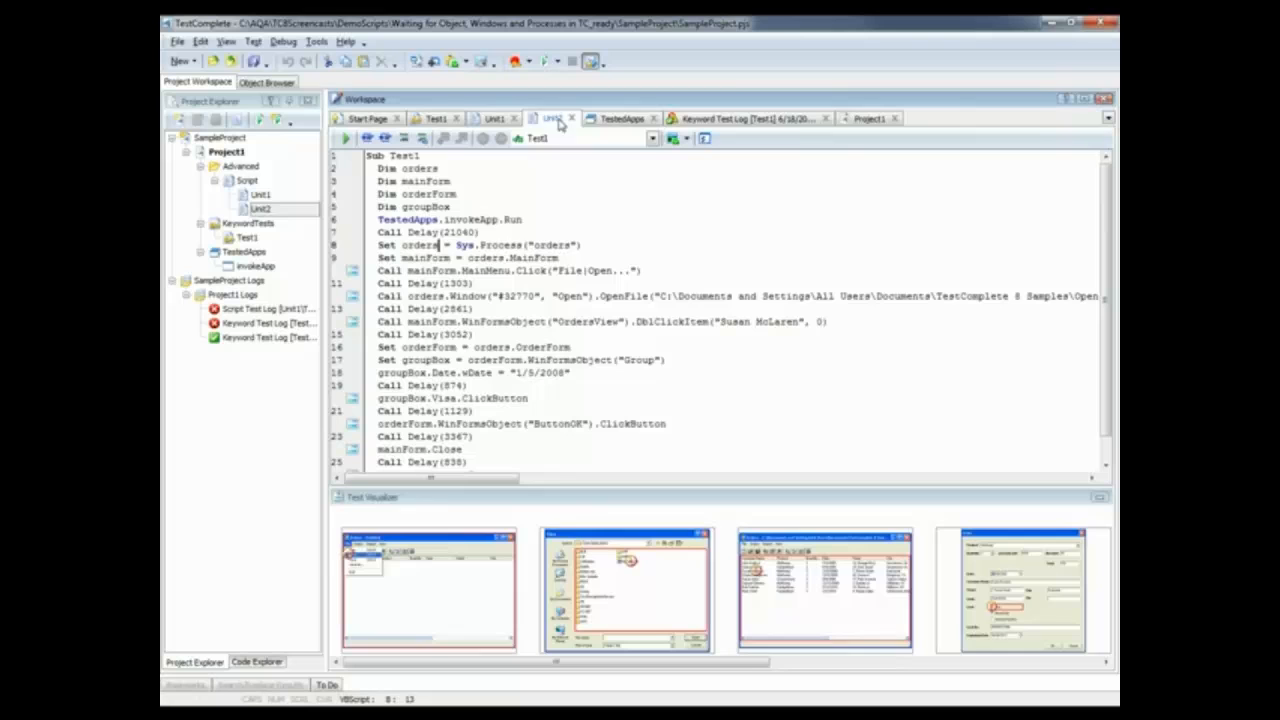
mouse_move(550, 282)
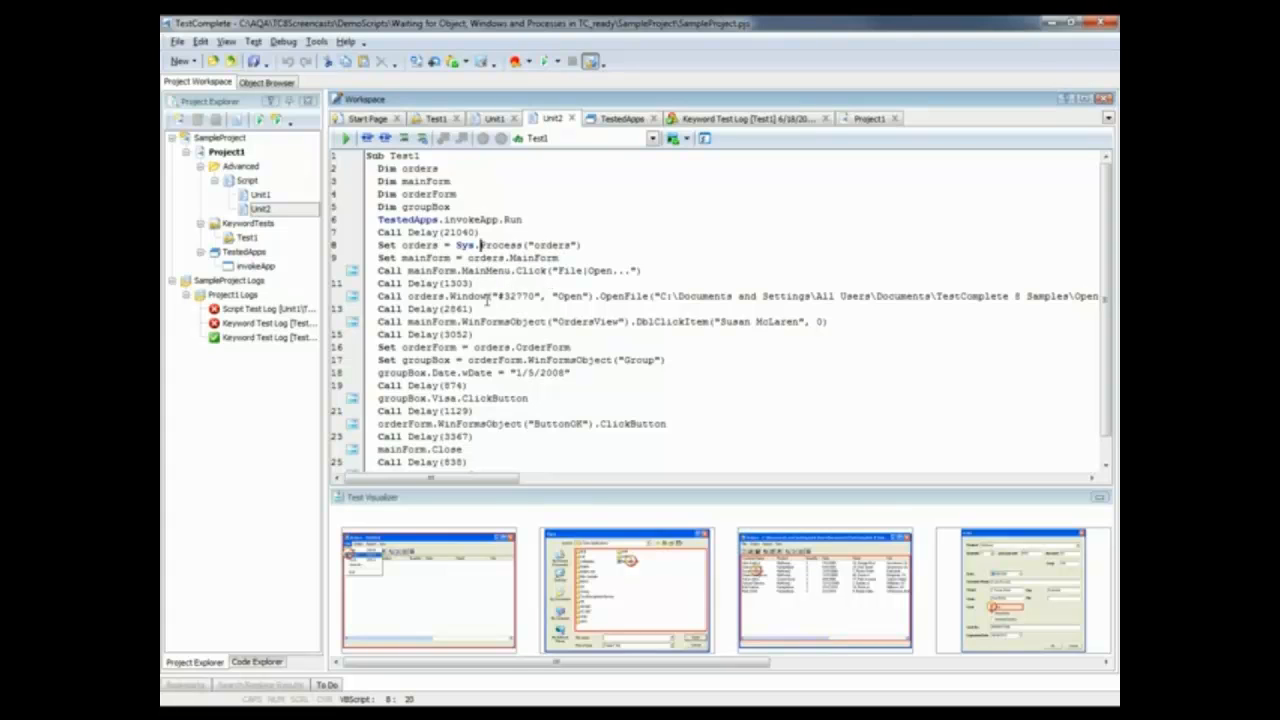
mouse_move(488, 328)
text(Wait)
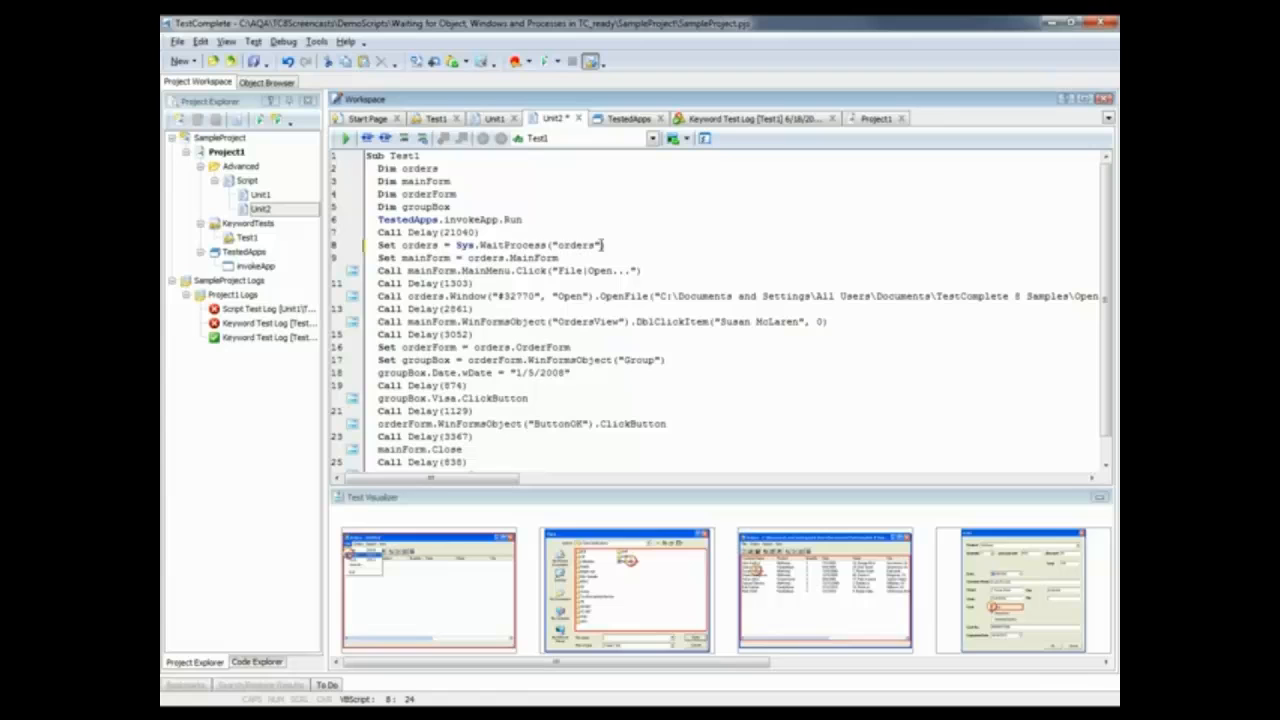
text(,2)
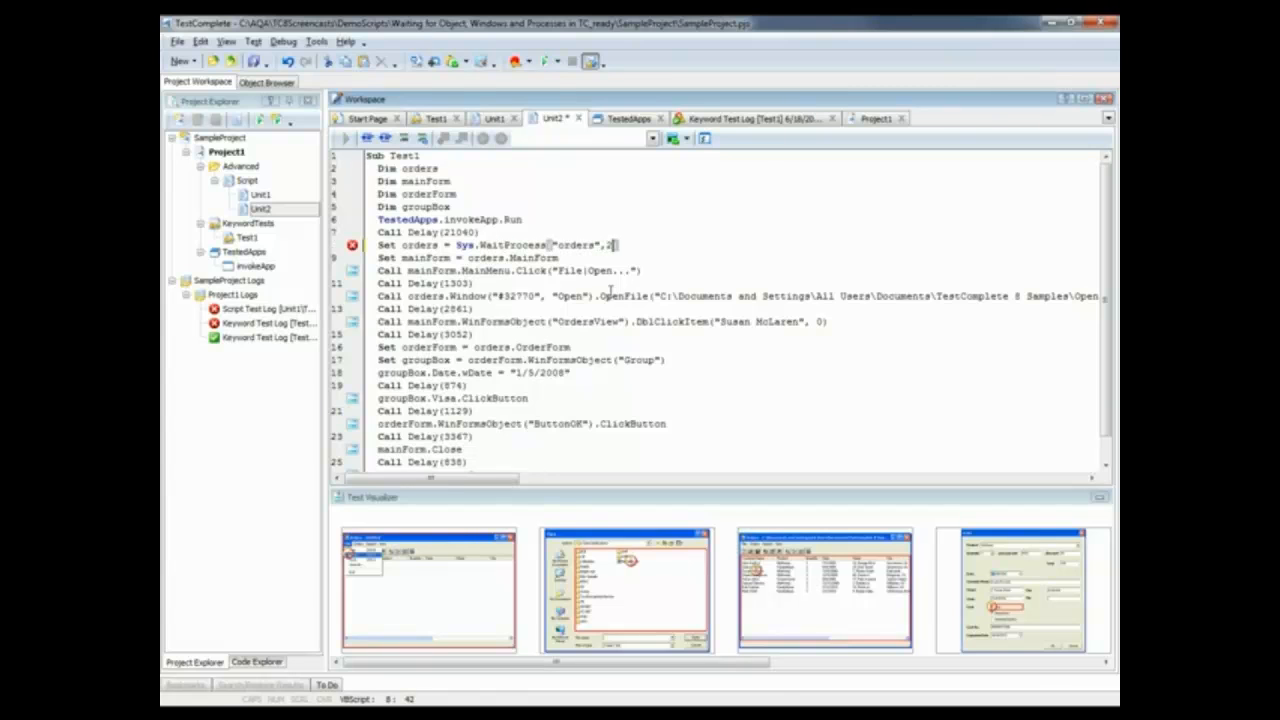
text(0000)
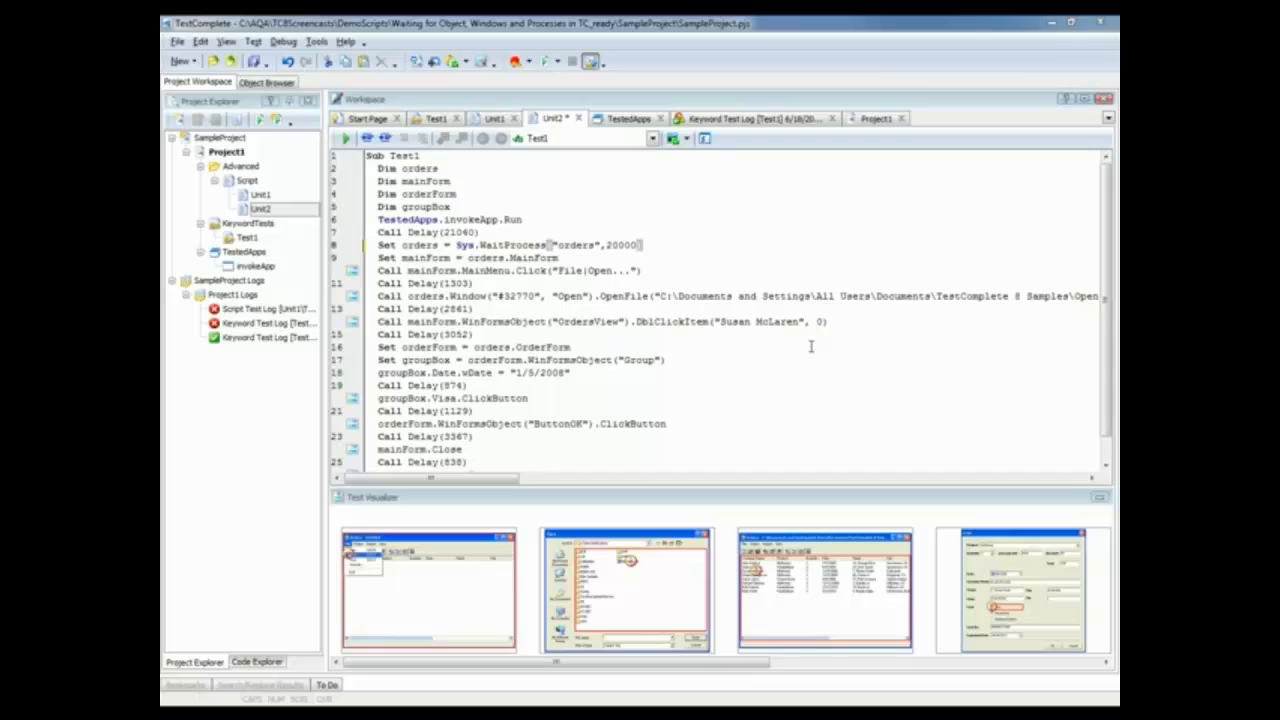
mouse_move(432, 300)
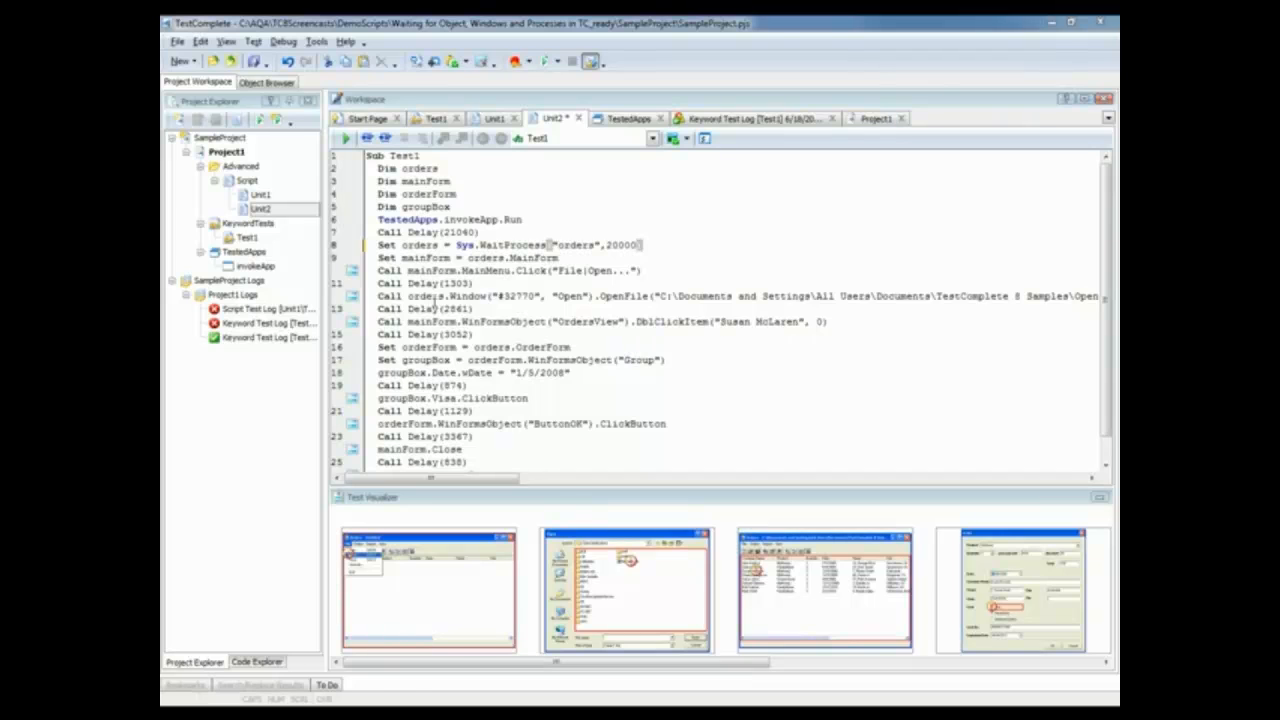
Use WaitWindow(..., -1, 15000) for the Open dialog and WaitWinFormsObject("OrdersView", 17000)
click(628, 588)
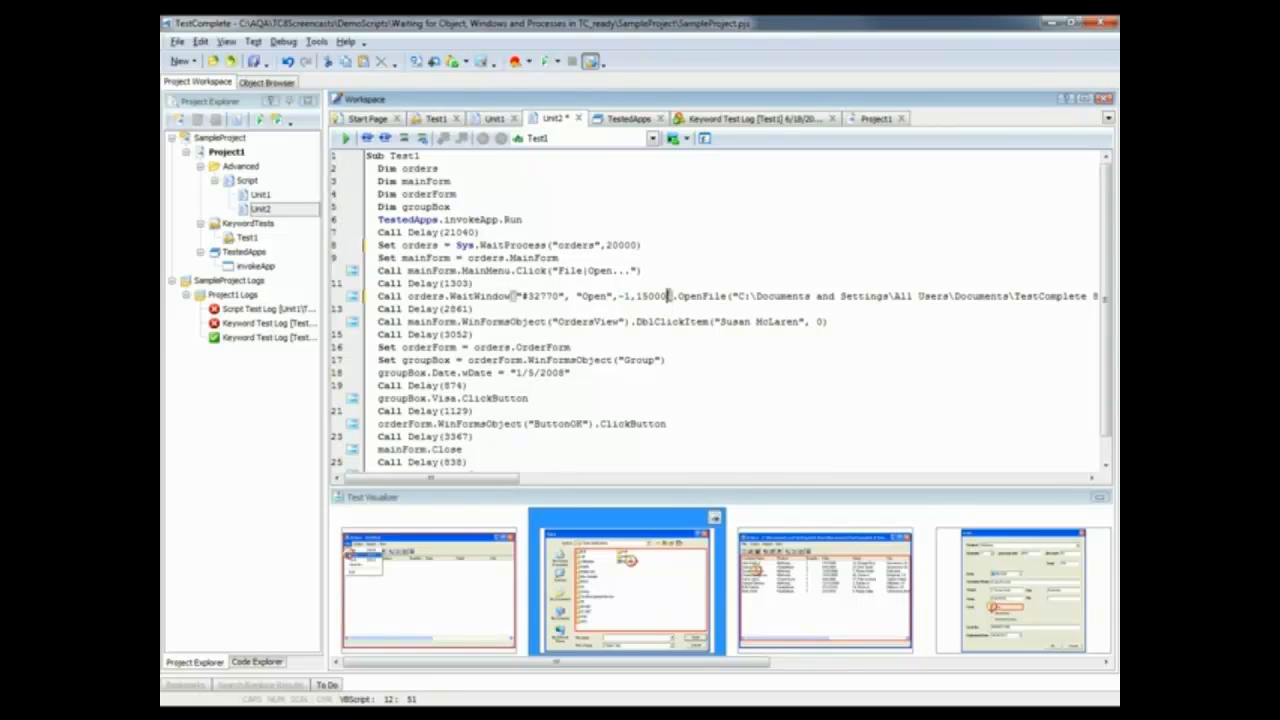
double_click(650, 296)
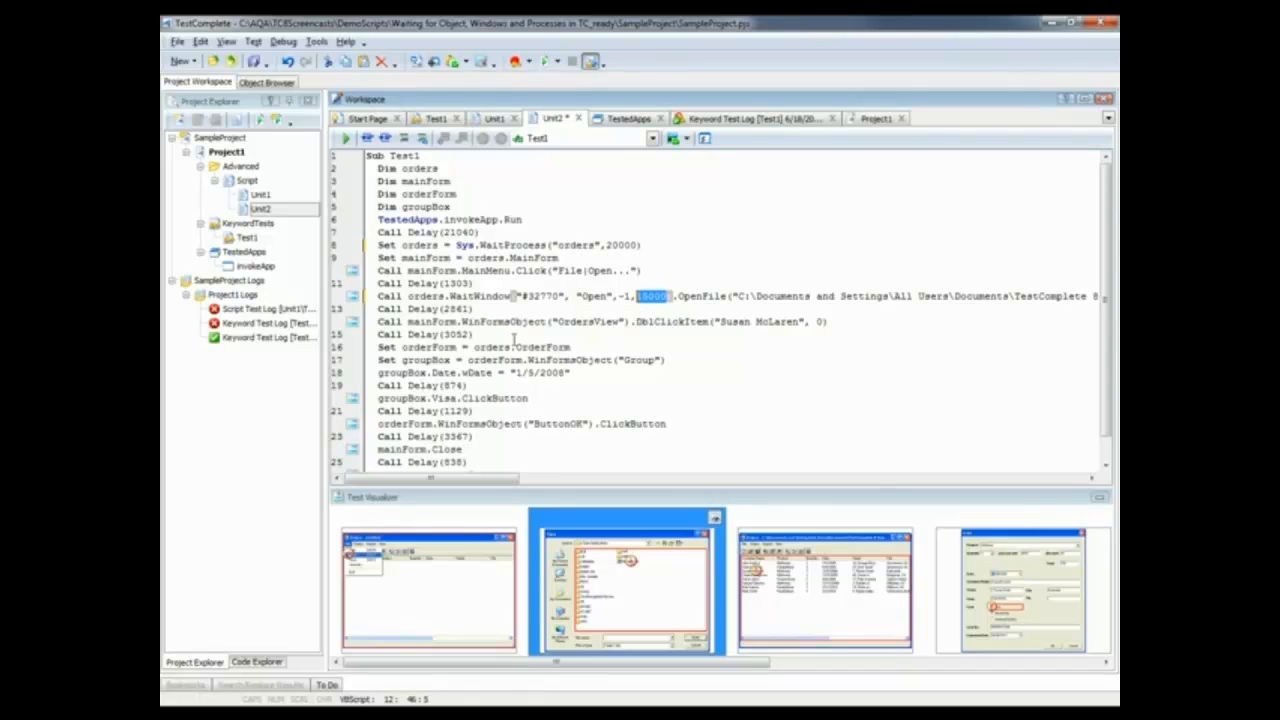
mouse_move(500, 308)
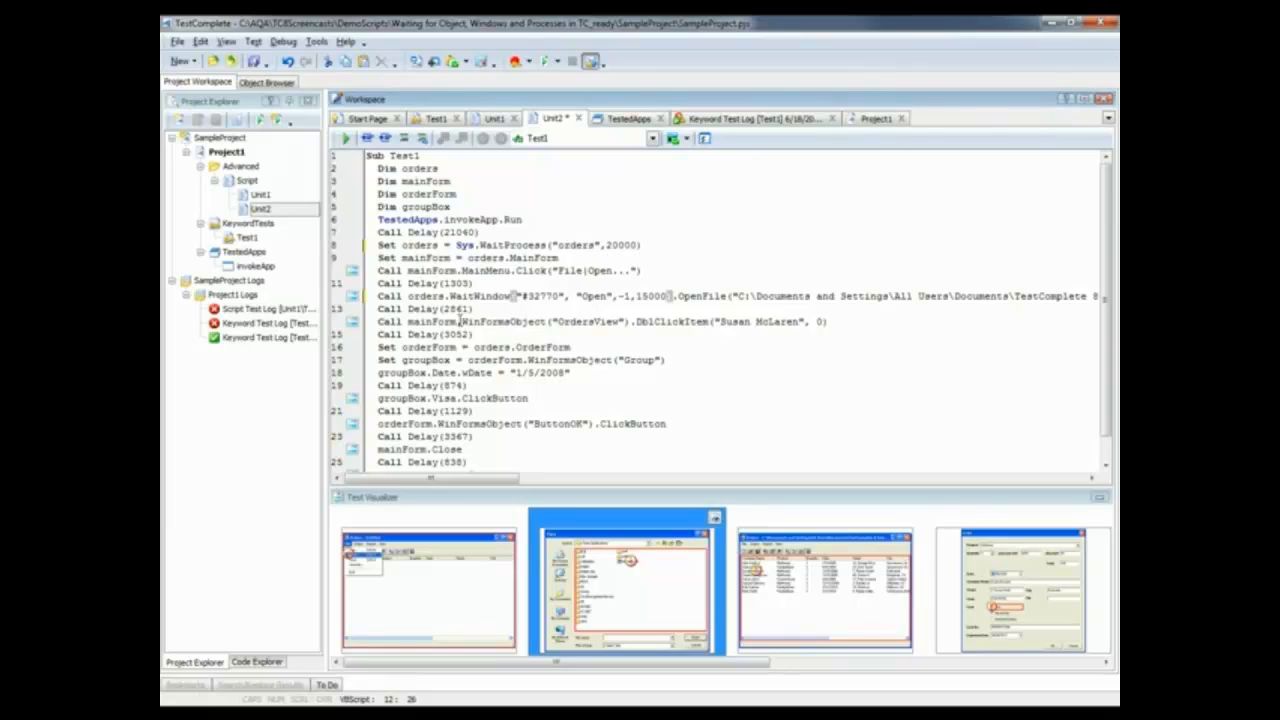
click(824, 584)
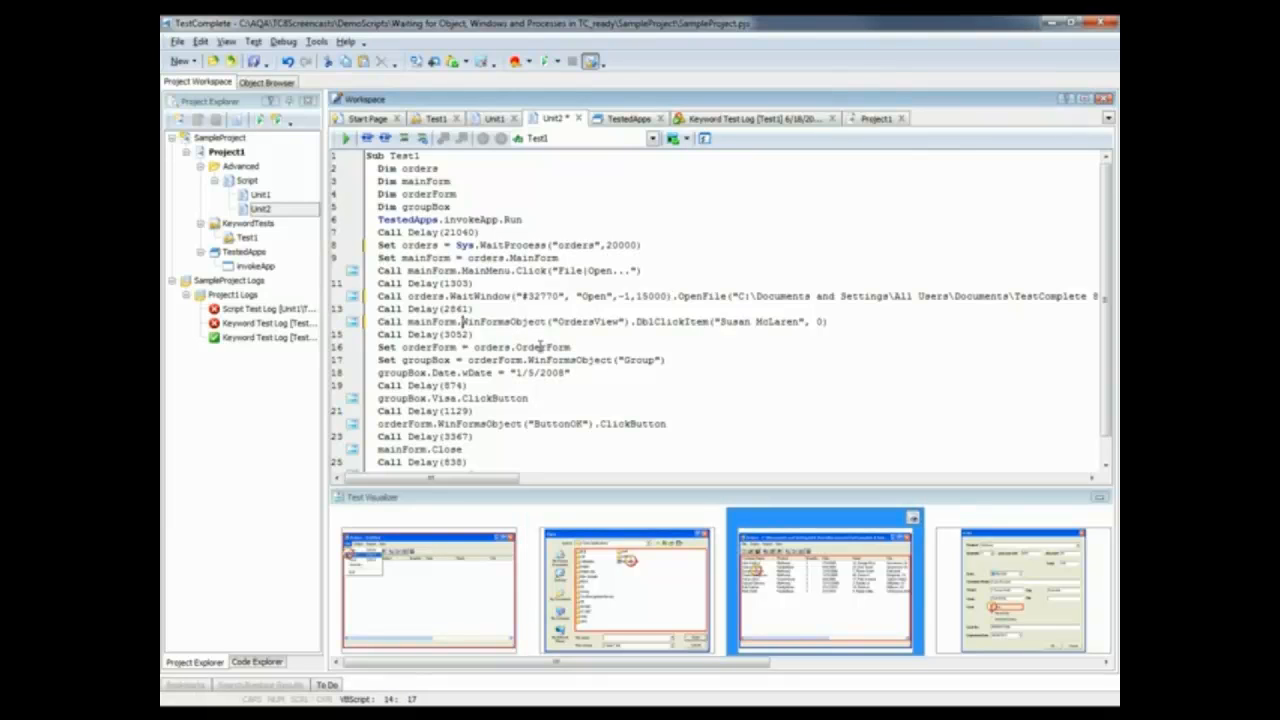
double_click(496, 320)
text(Wait)
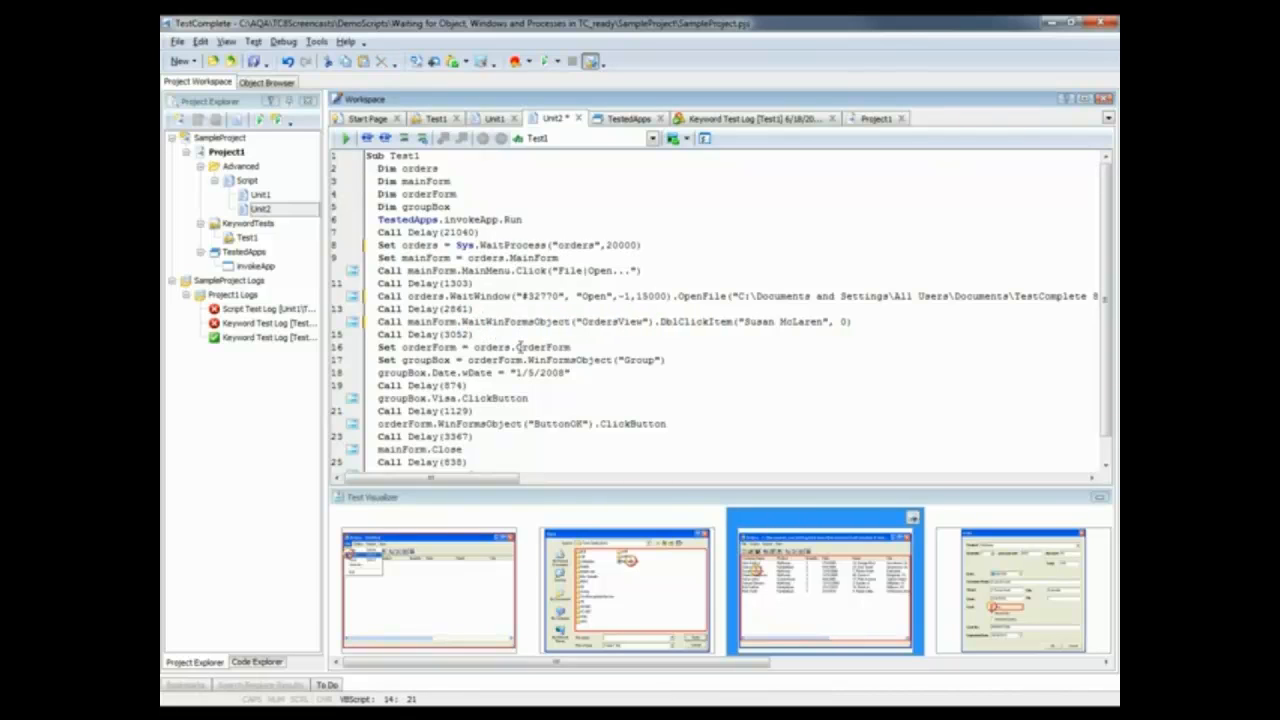
mouse_move(650, 320)
text(,17000)
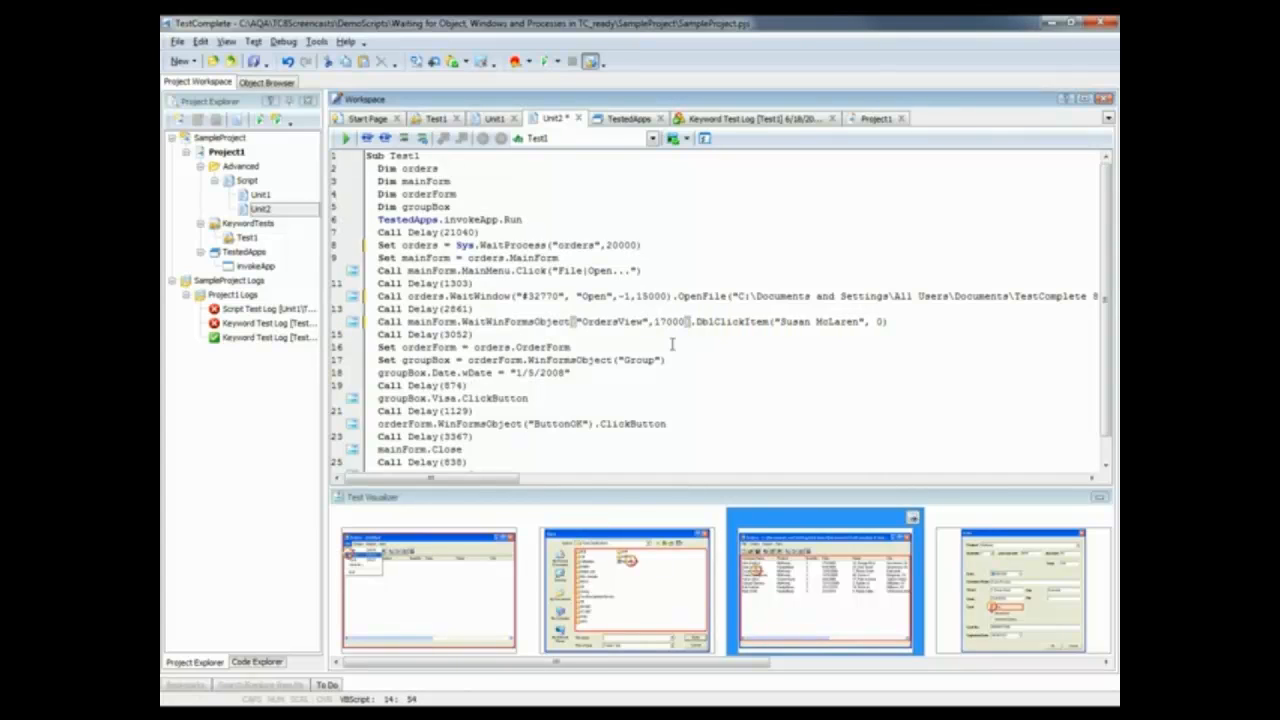
mouse_move(690, 368)
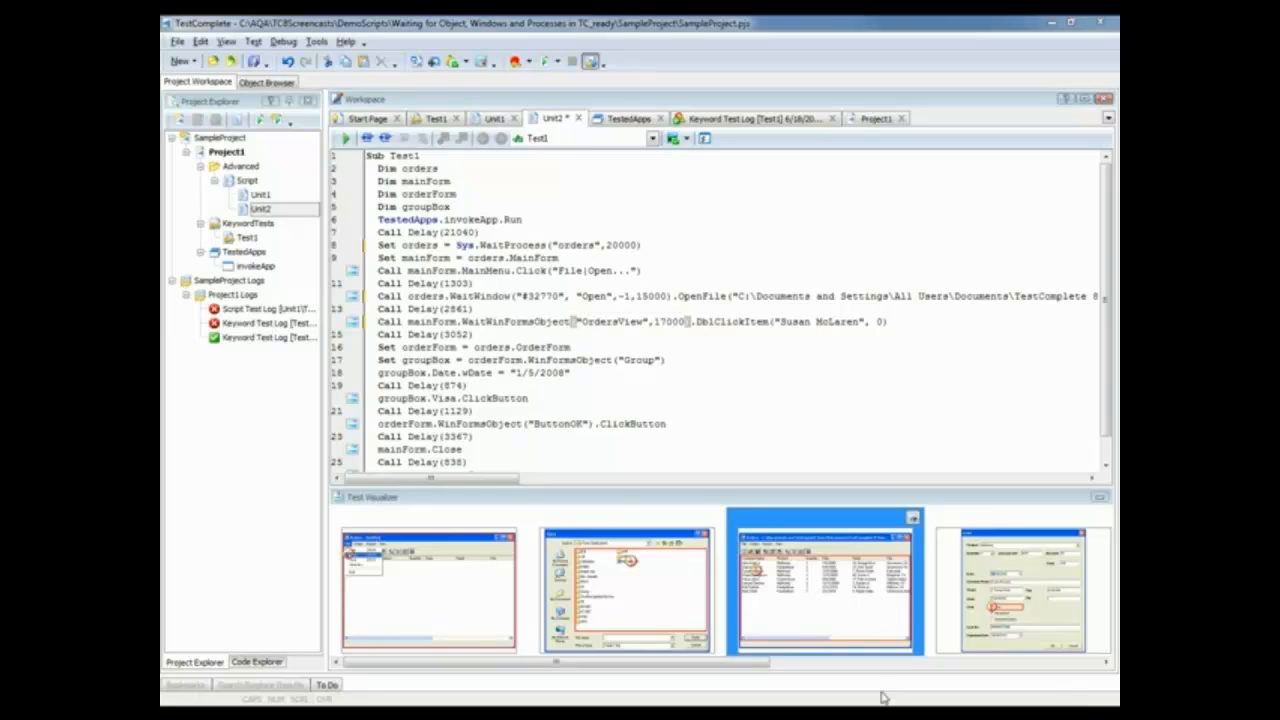
Confirm Real-time mode is enabled in the Engines > Recording options
click(316, 40)
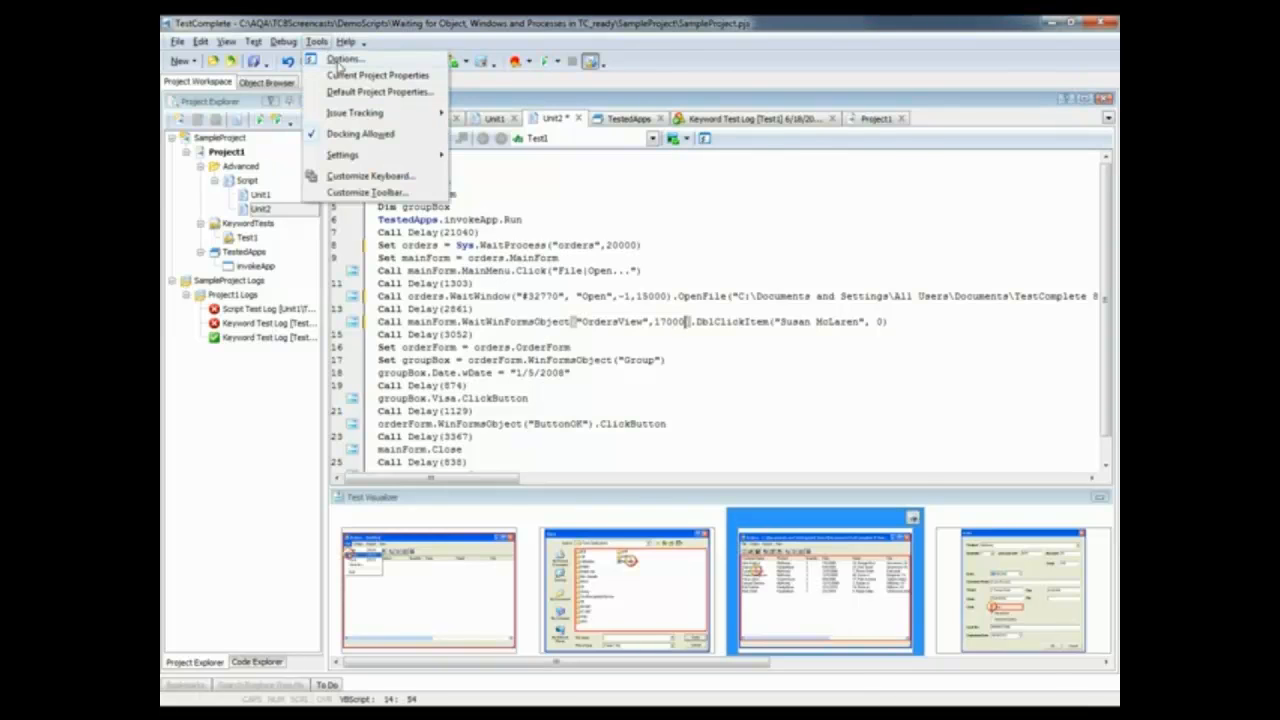
click(344, 58)
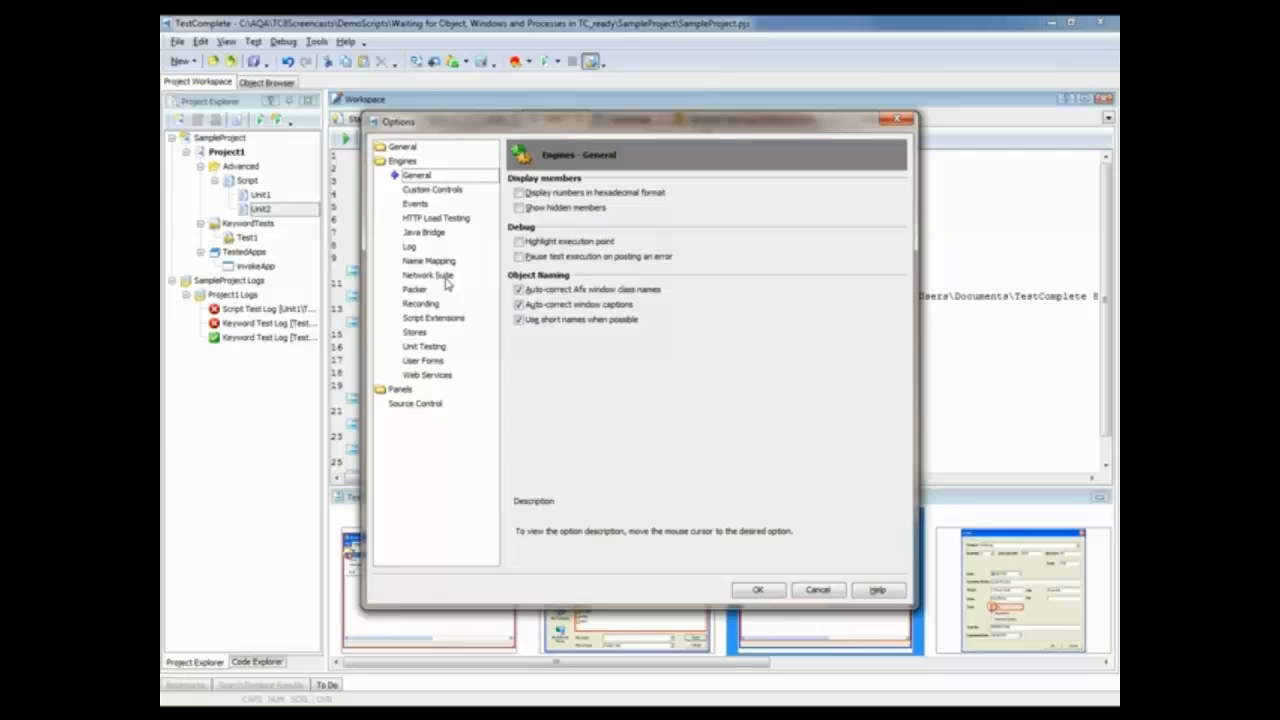
click(420, 304)
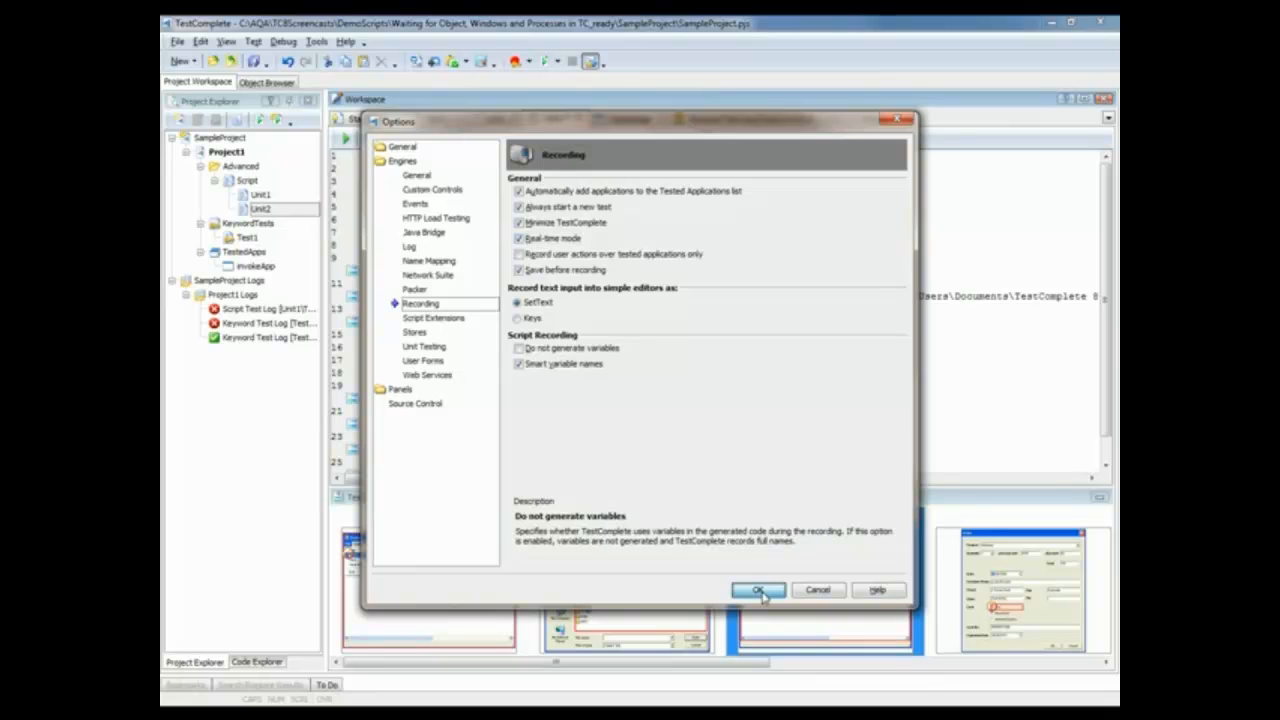
click(756, 588)
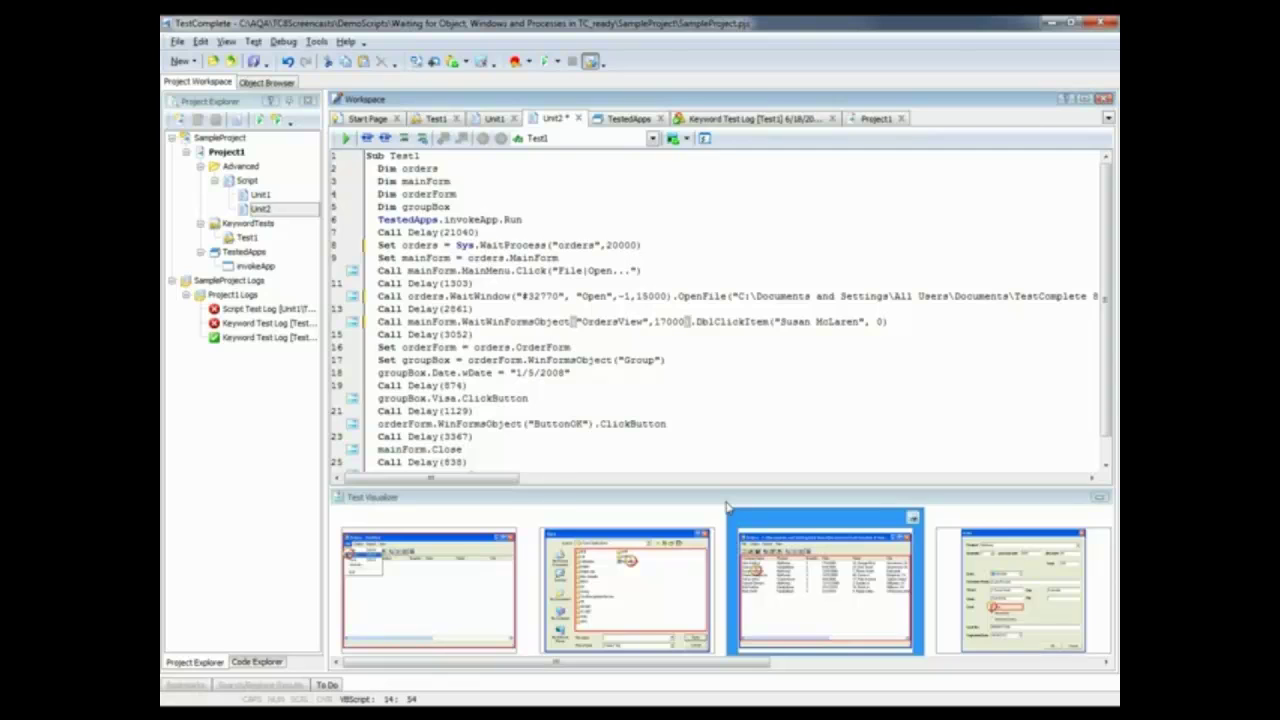
mouse_move(740, 206)
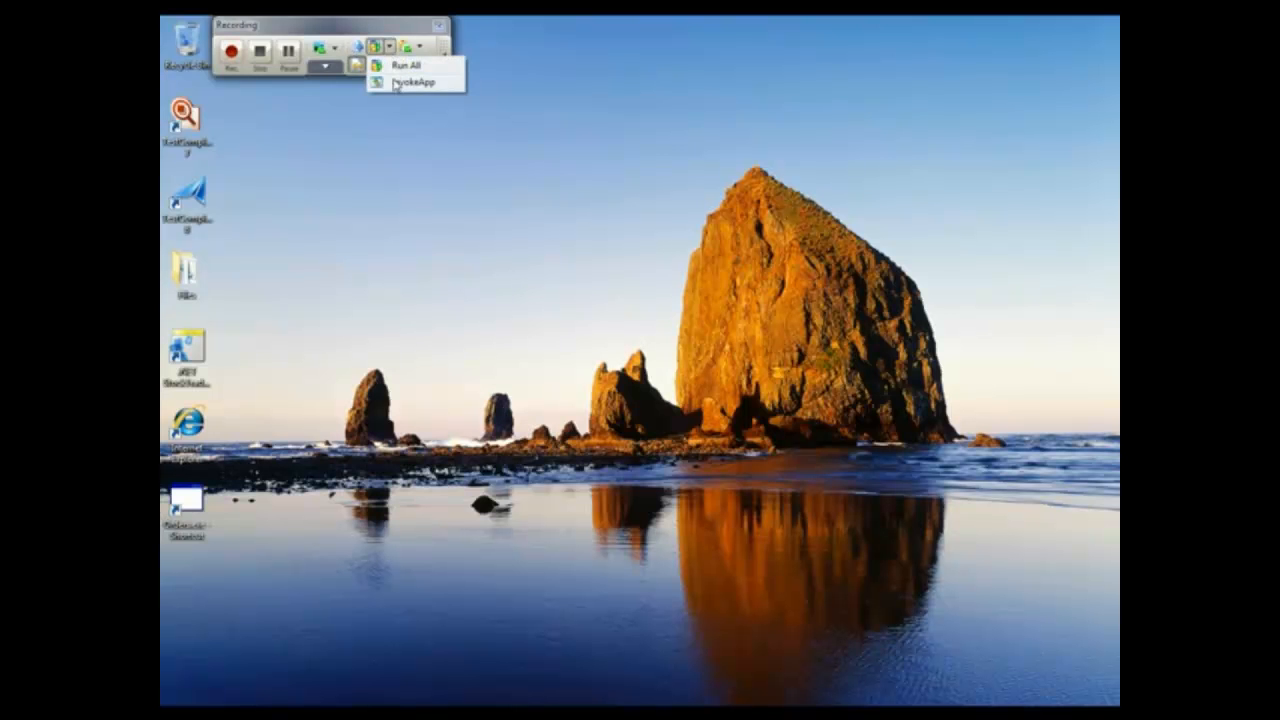
Launch the Orders application and load the orders data file while recording
click(404, 64)
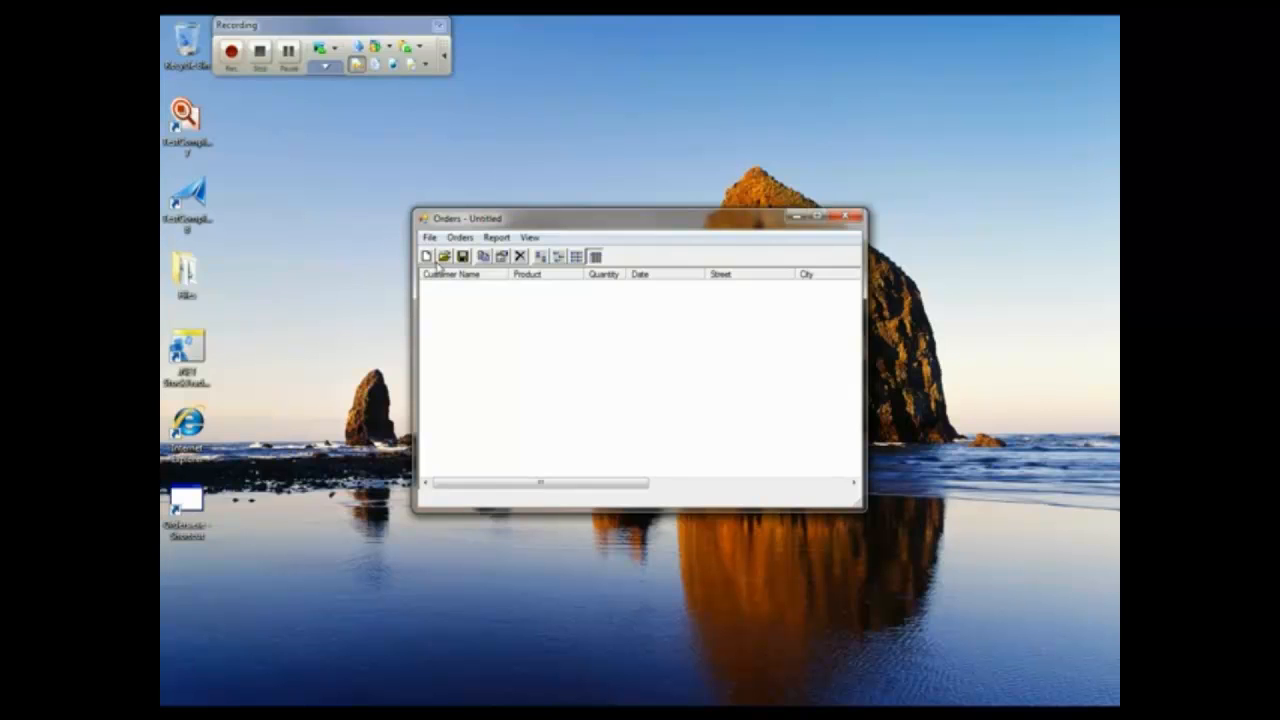
click(444, 256)
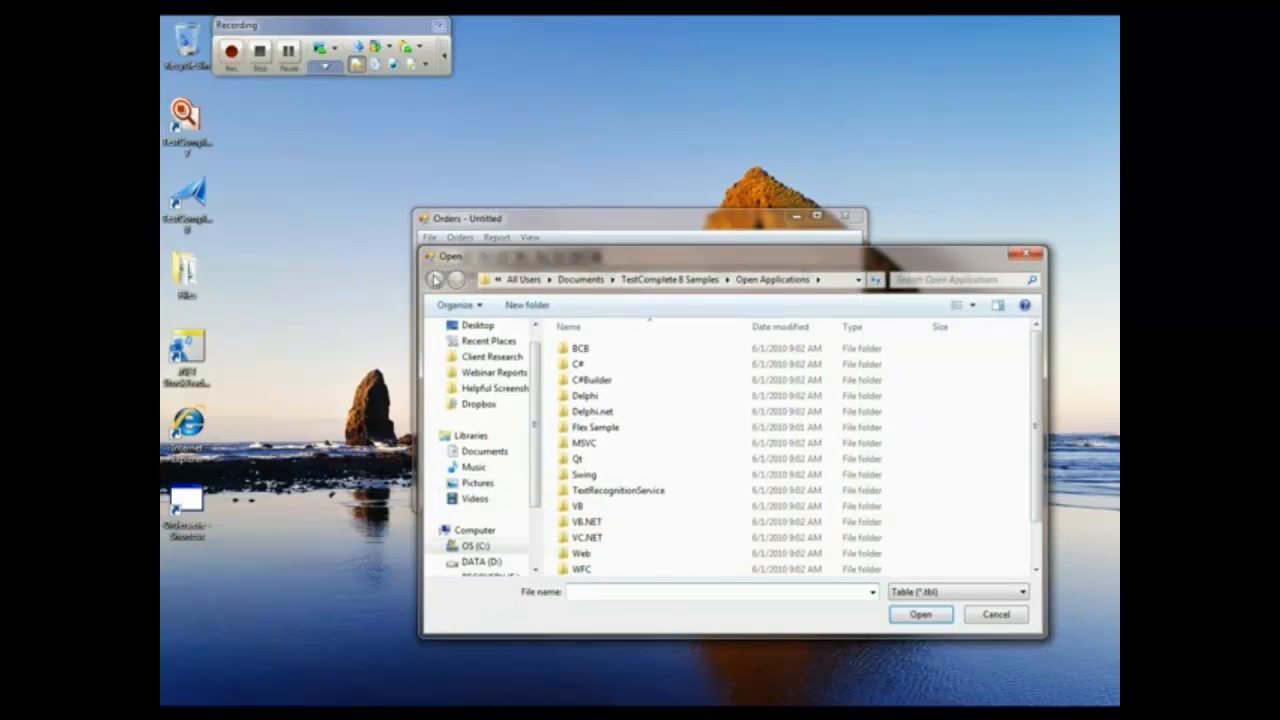
click(918, 614)
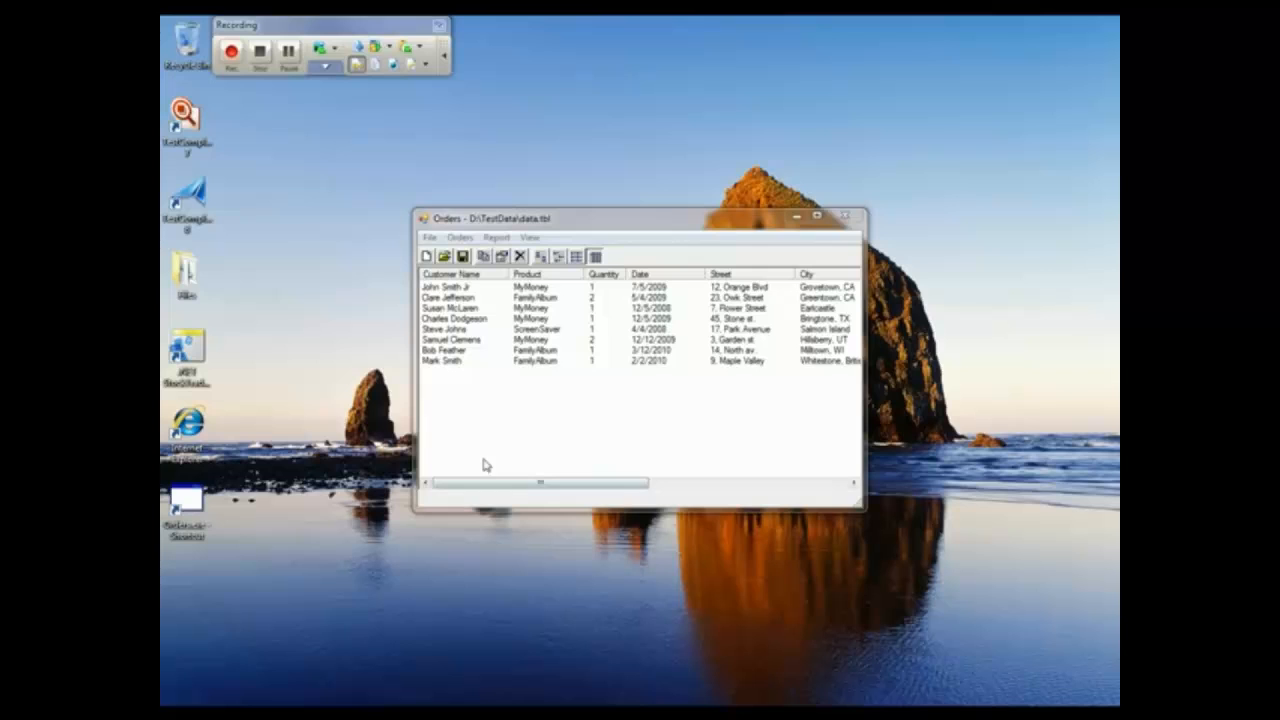
mouse_move(462, 444)
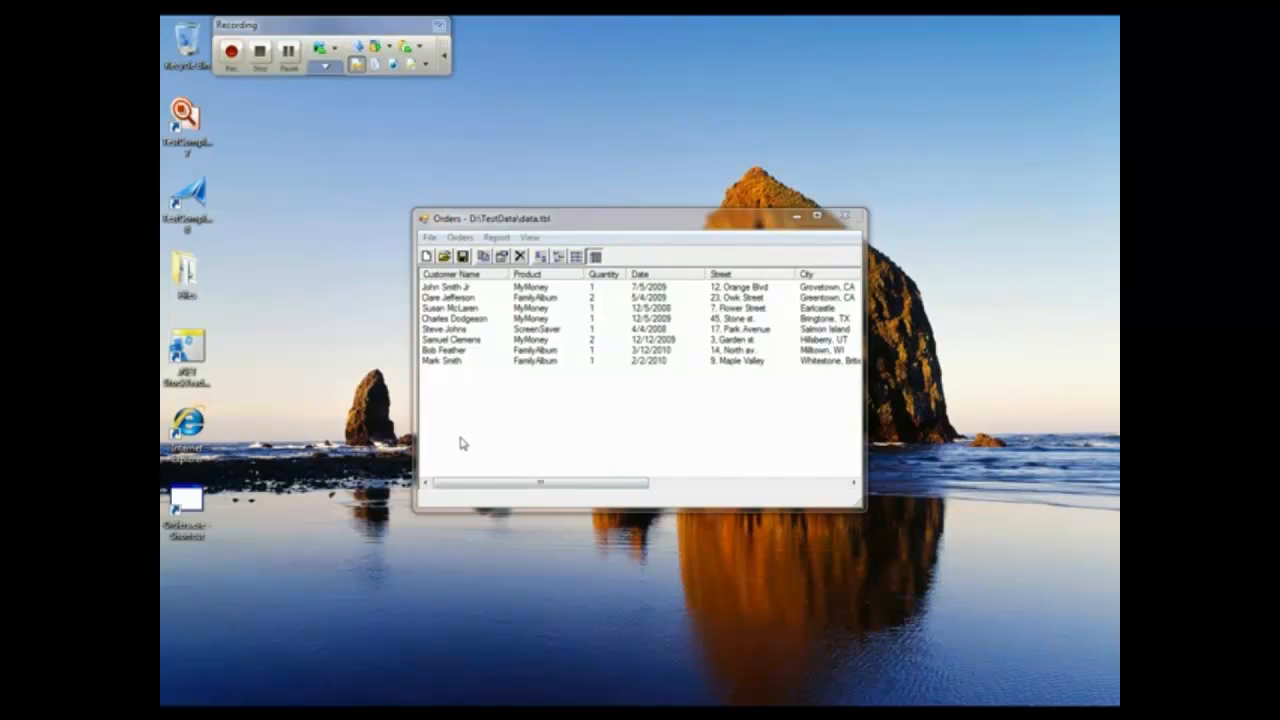
mouse_move(488, 388)
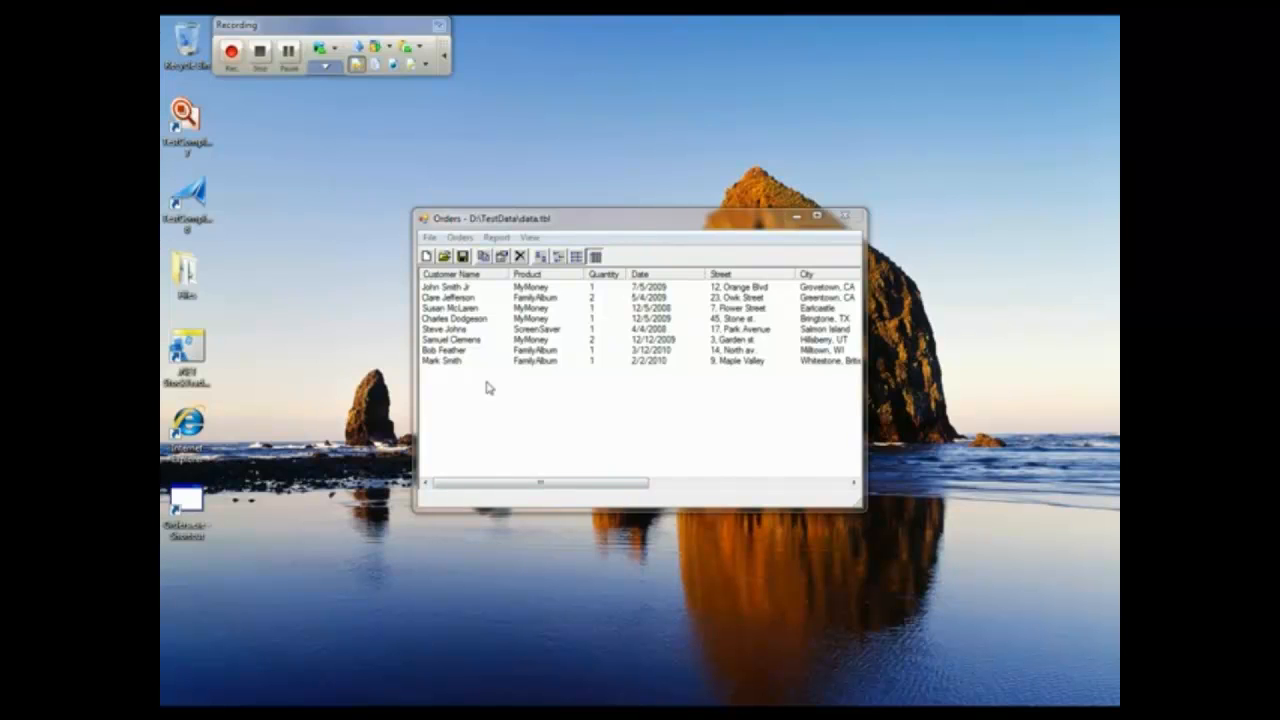
right_click(470, 308)
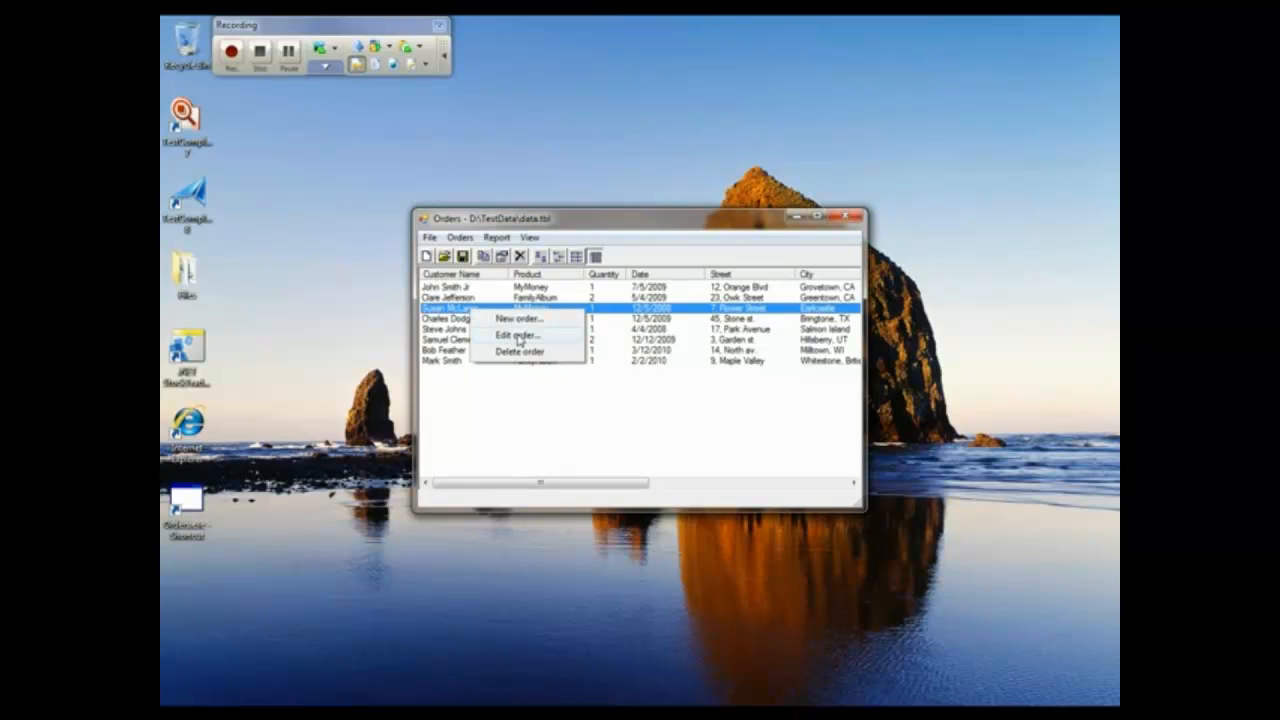
click(516, 334)
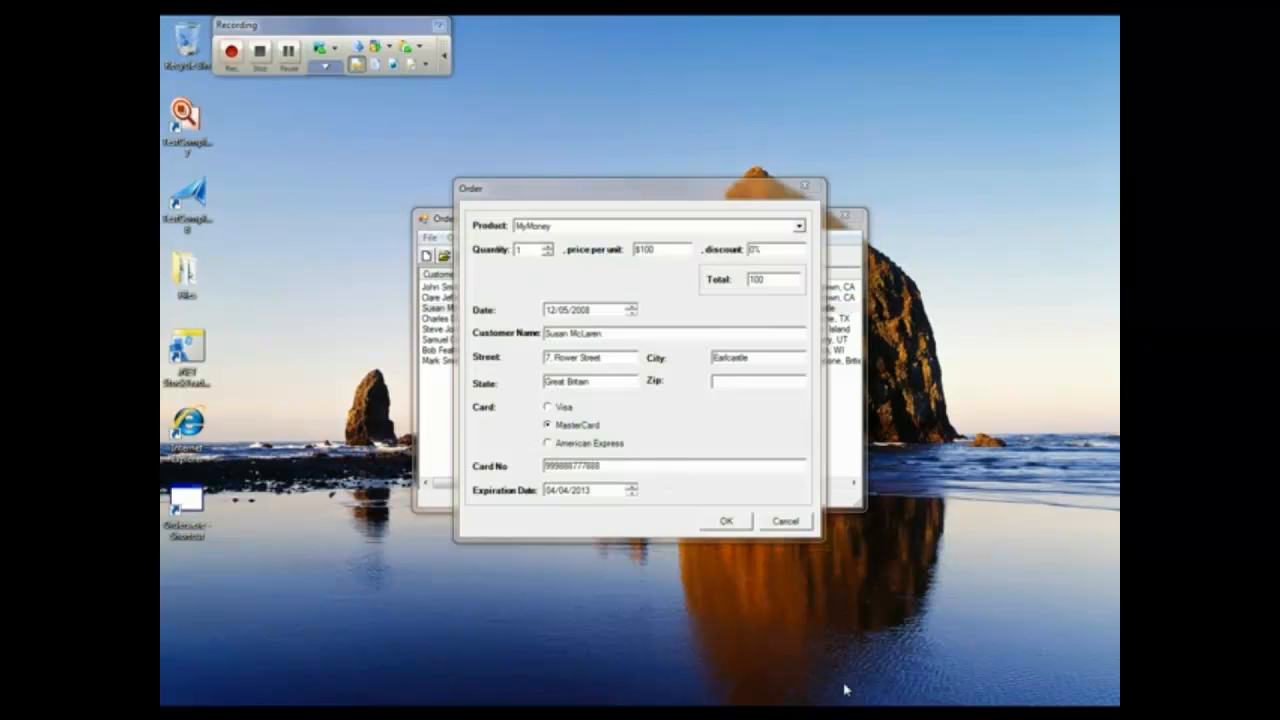
click(800, 224)
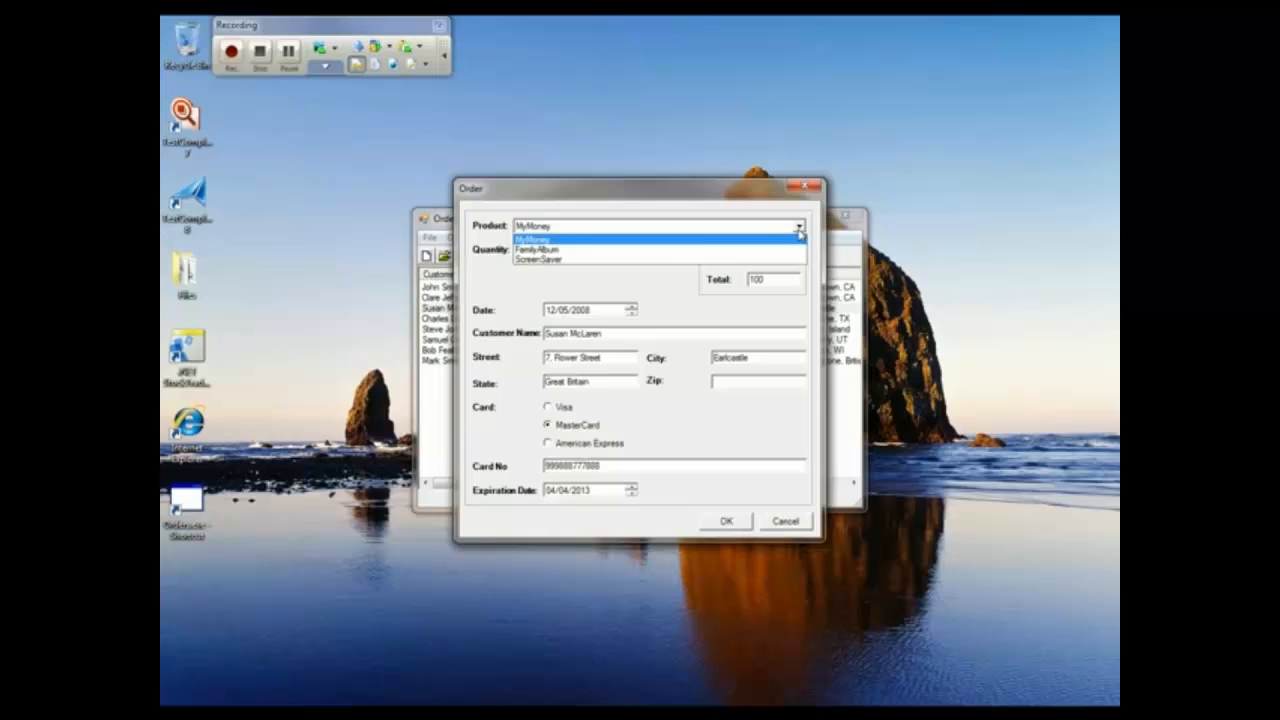
click(538, 250)
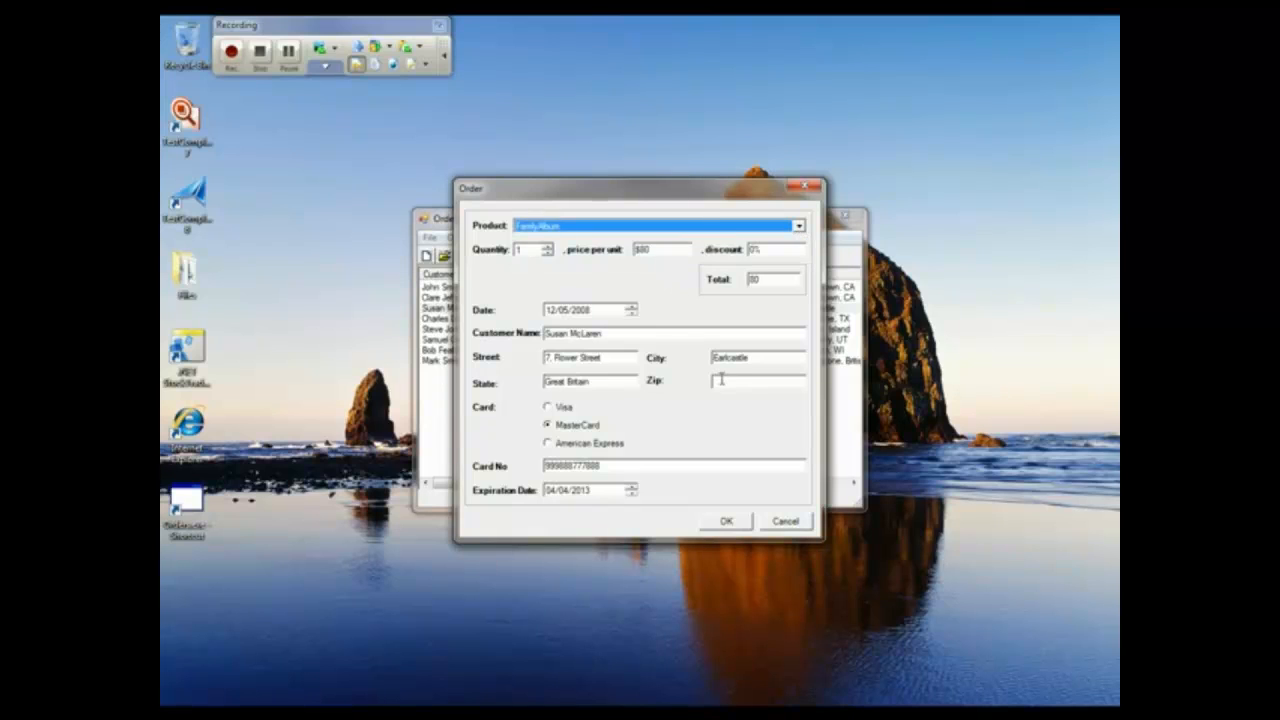
text(123456)
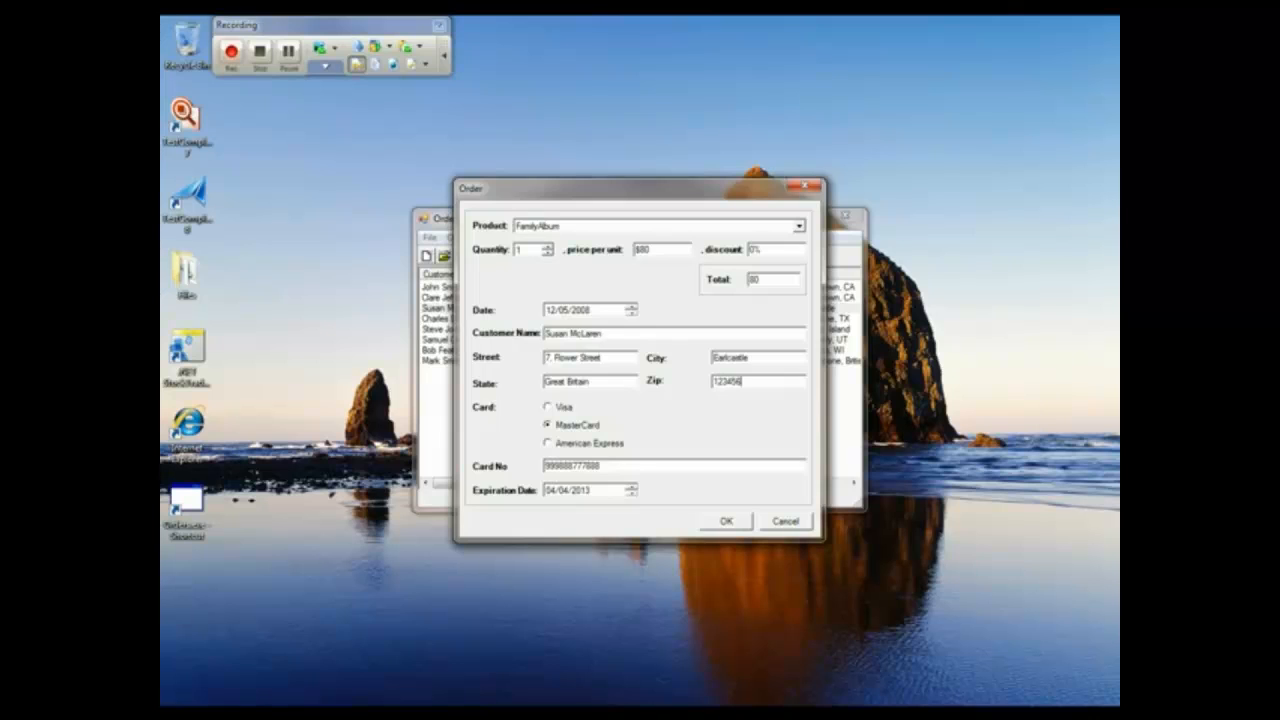
mouse_move(682, 448)
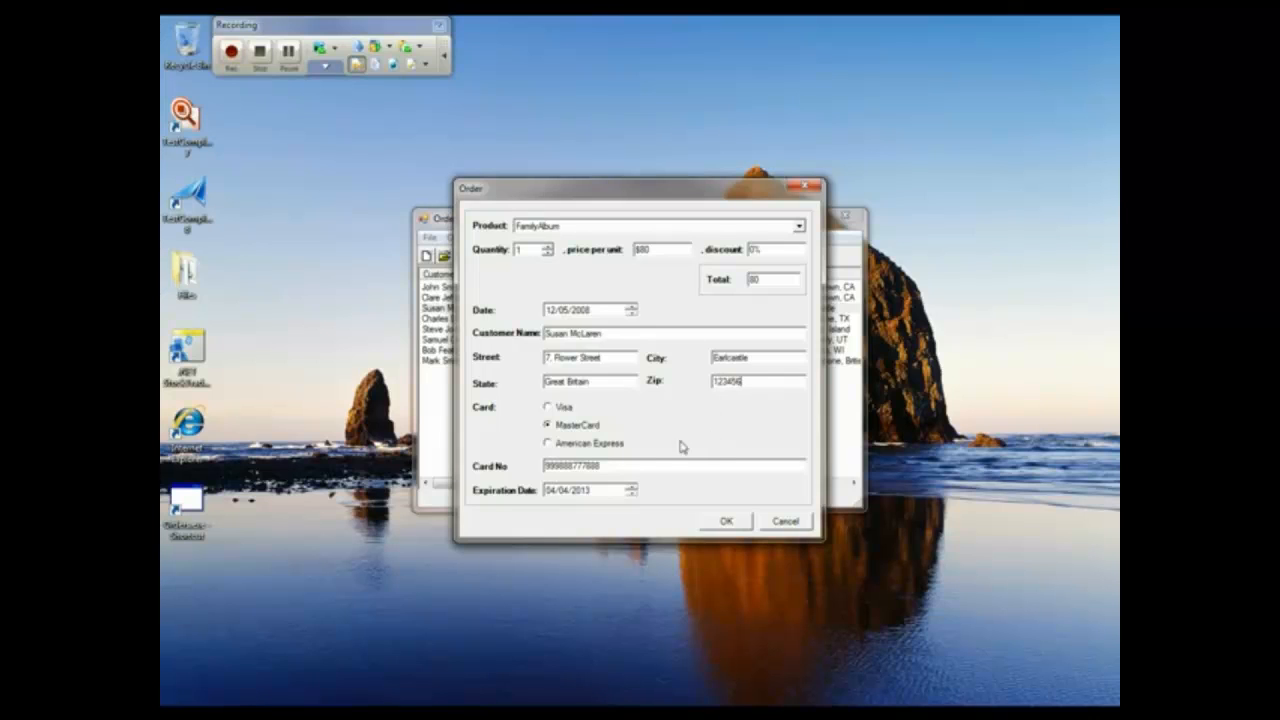
click(548, 444)
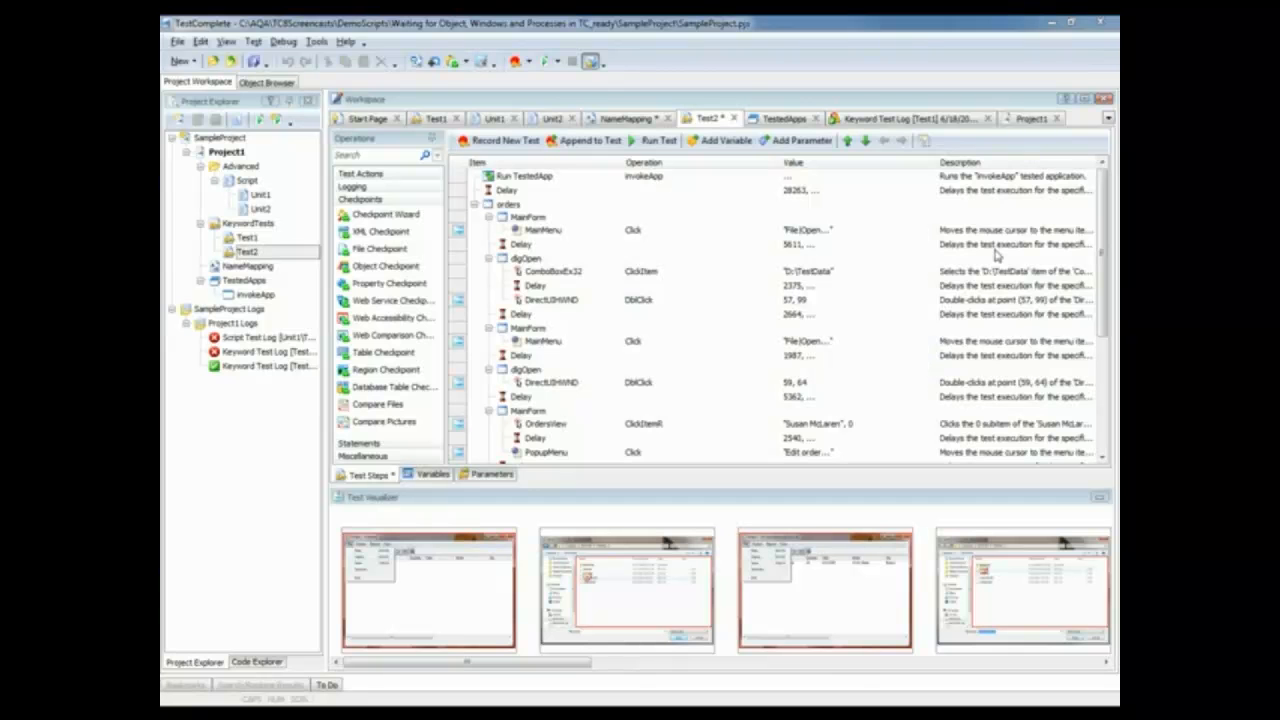
mouse_move(930, 262)
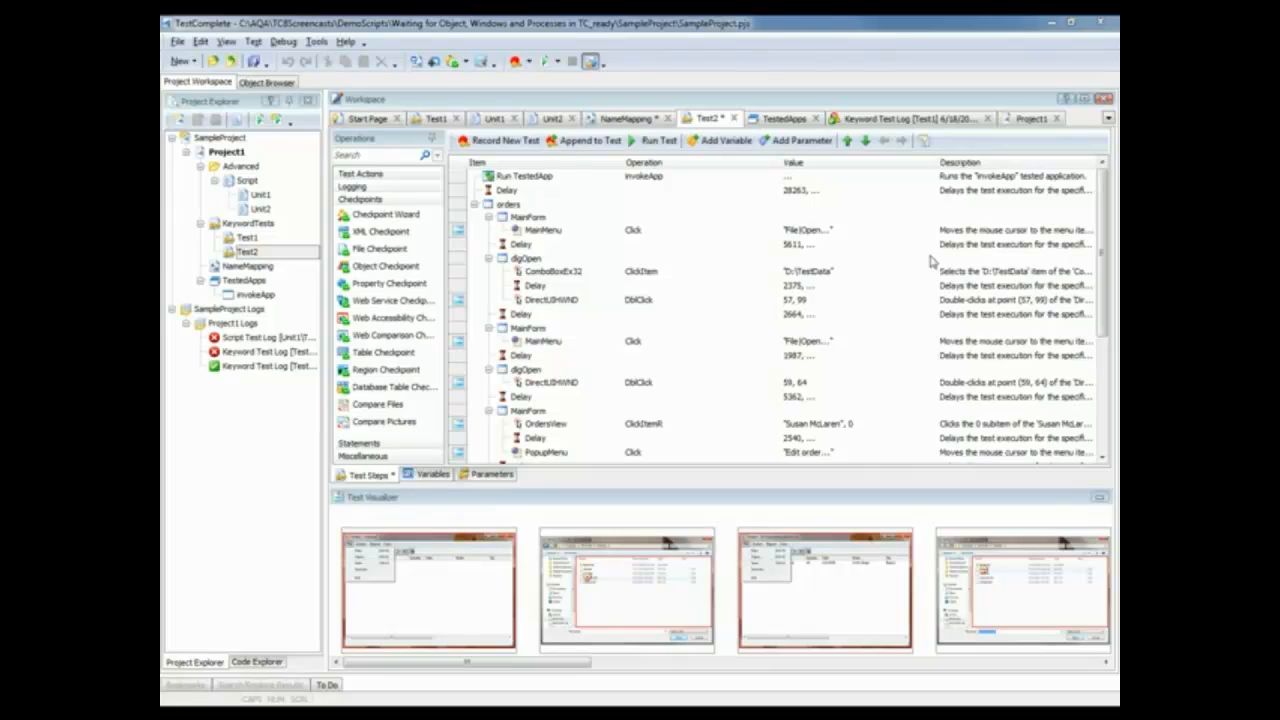
mouse_move(648, 194)
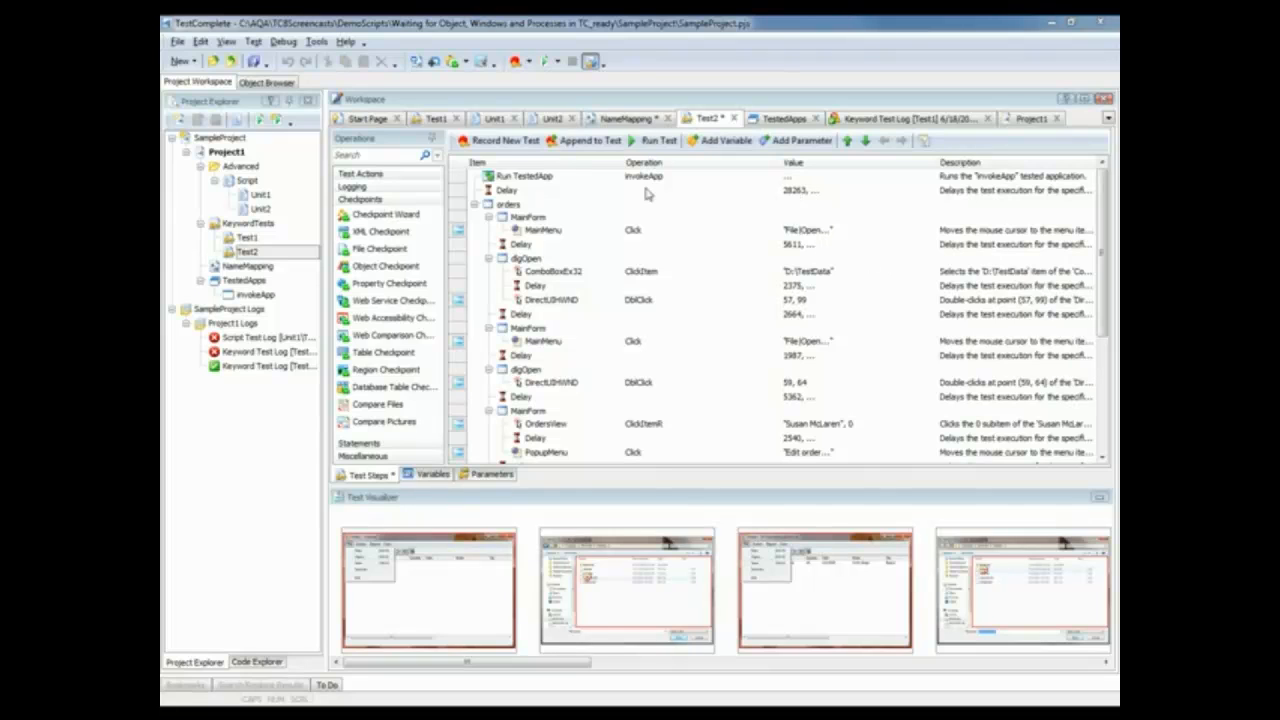
click(508, 190)
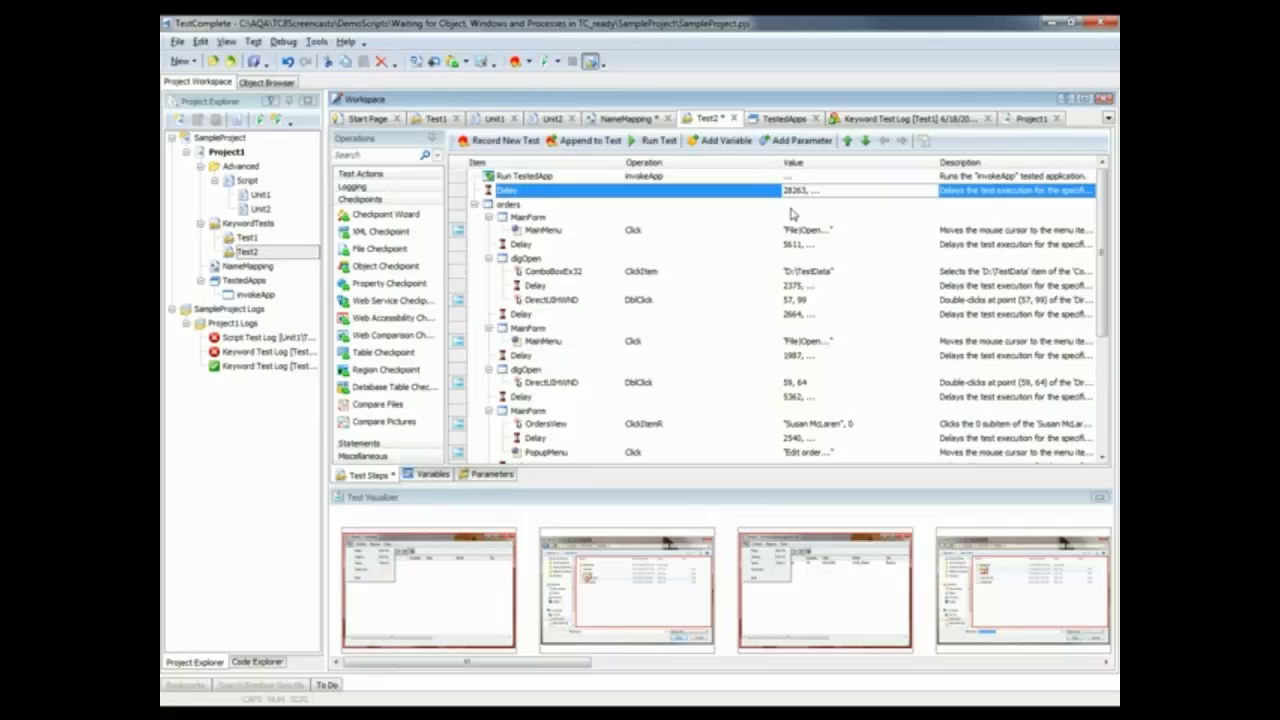
mouse_move(810, 204)
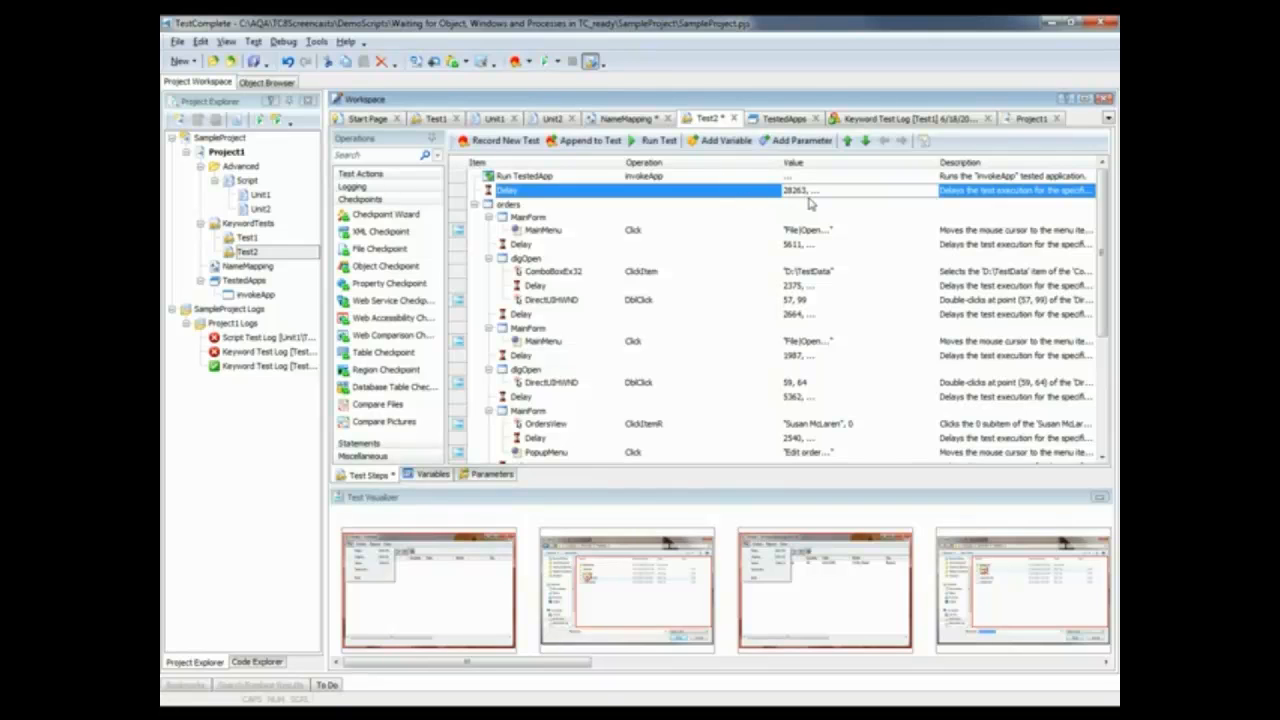
mouse_move(808, 210)
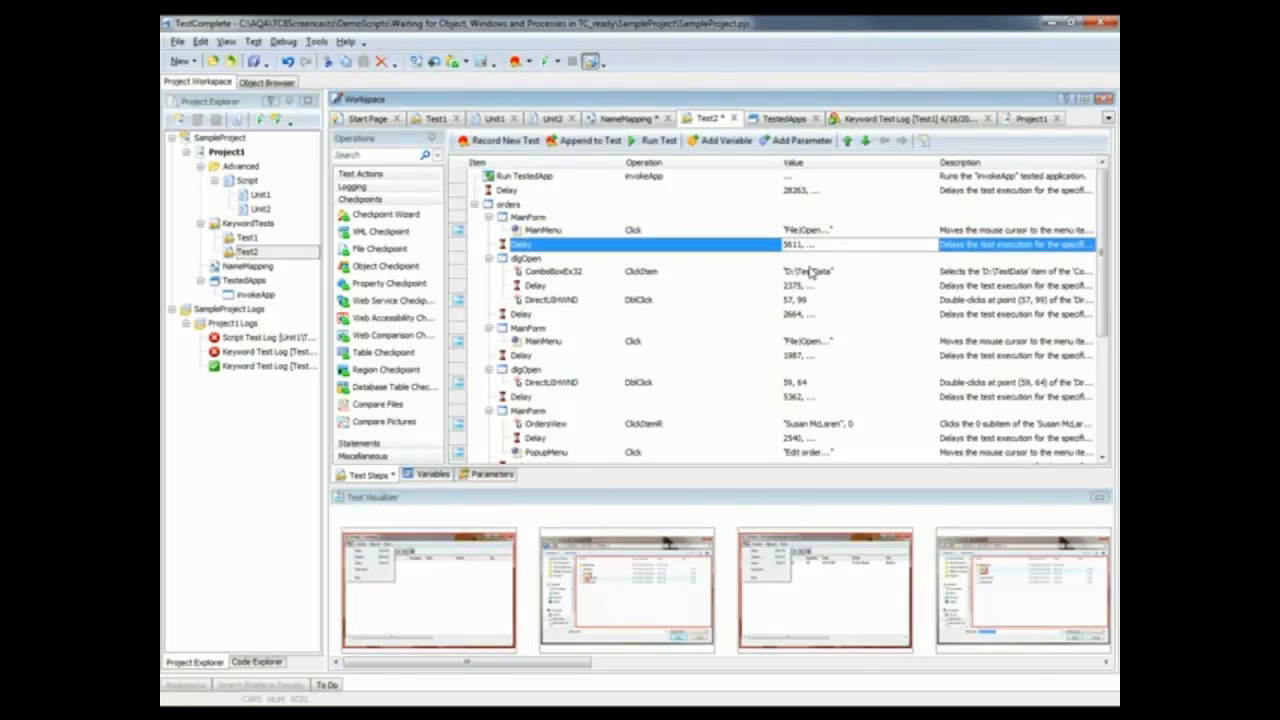
click(556, 272)
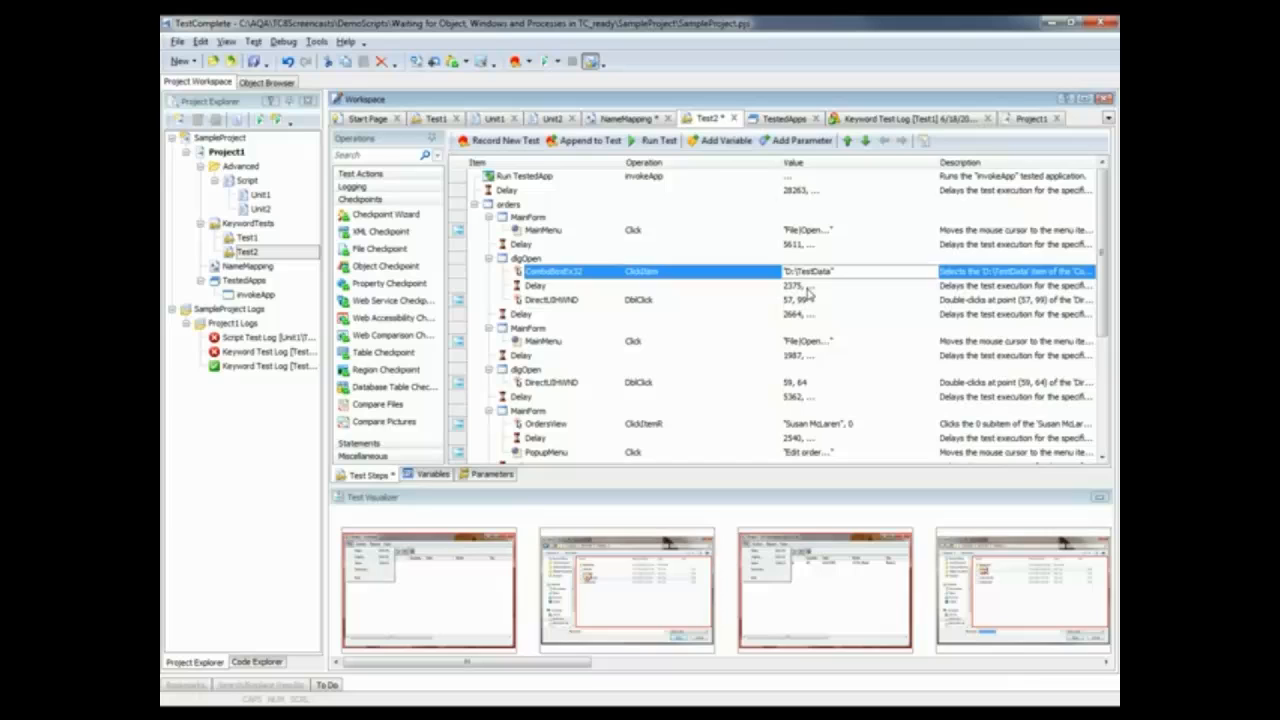
click(536, 284)
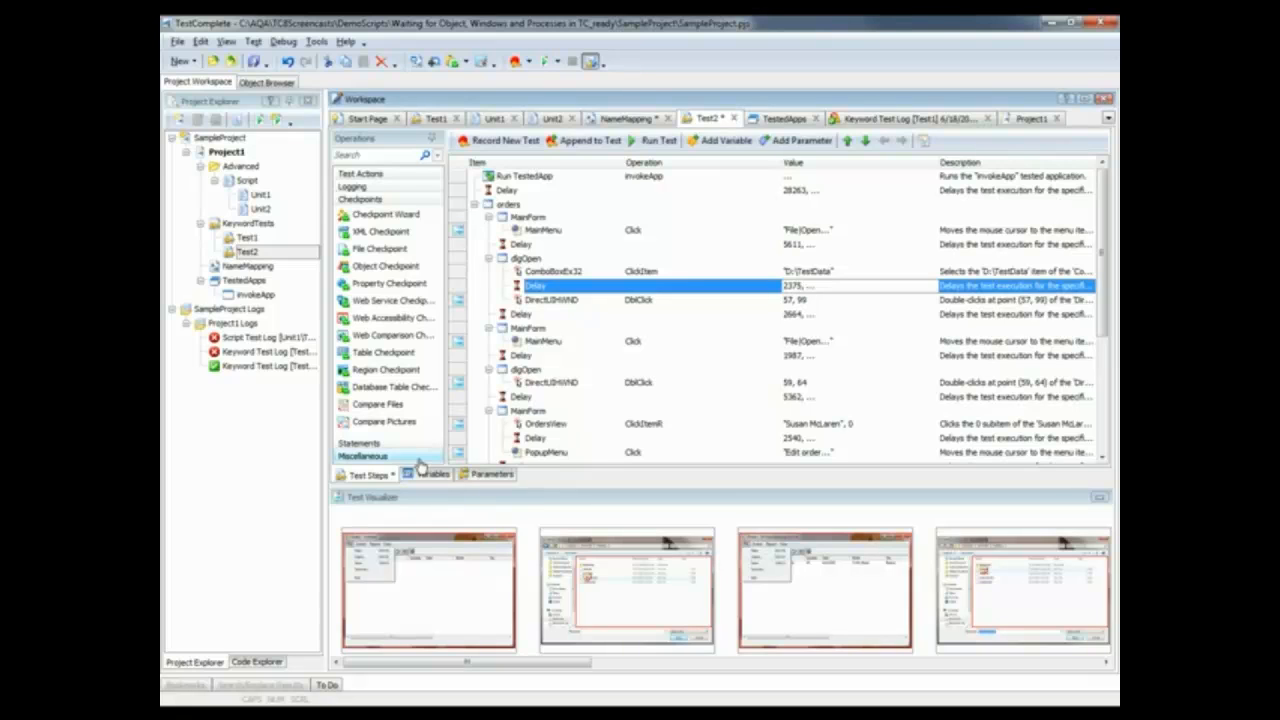
Add a 2000 ms Delay operation after the first main menu click
click(364, 456)
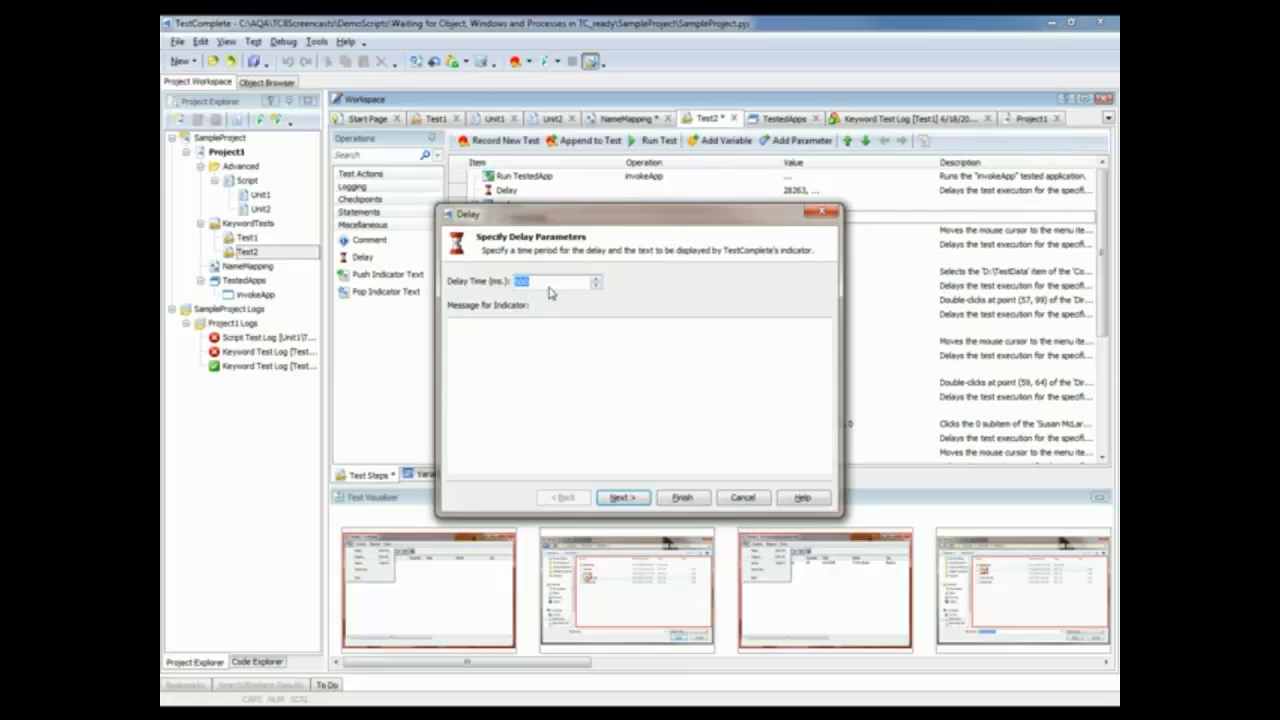
text(2000)
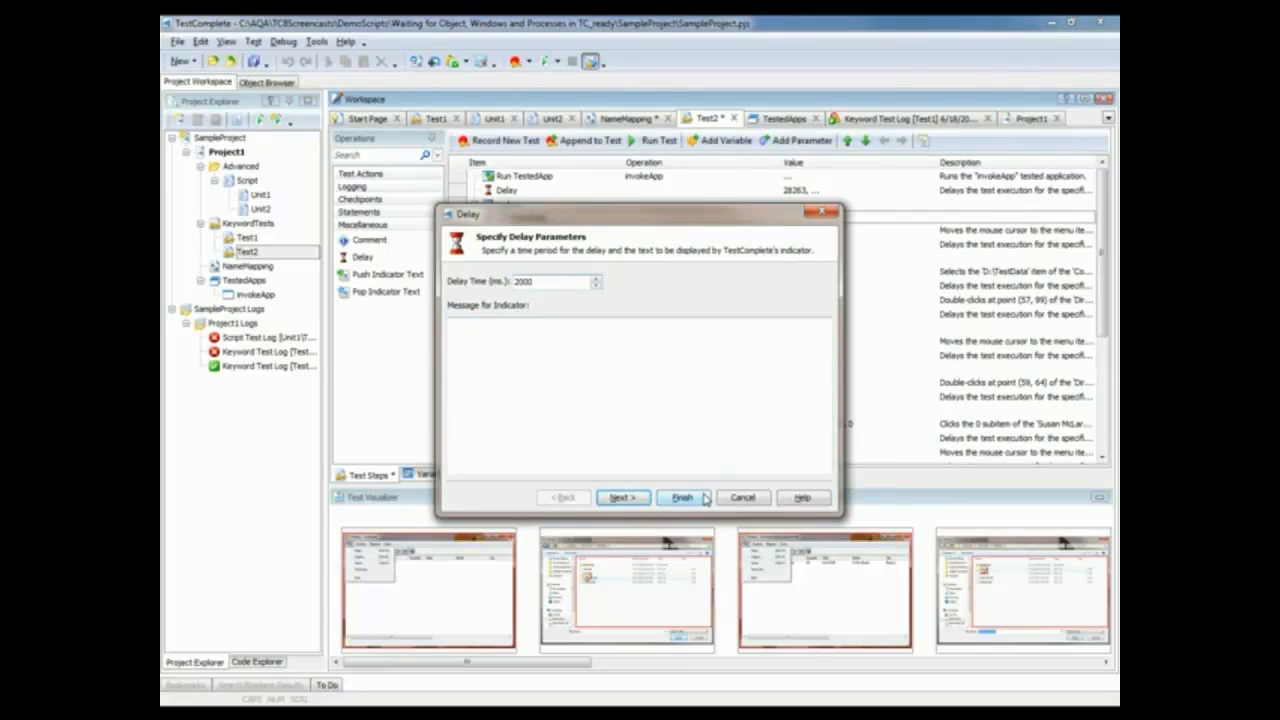
click(682, 496)
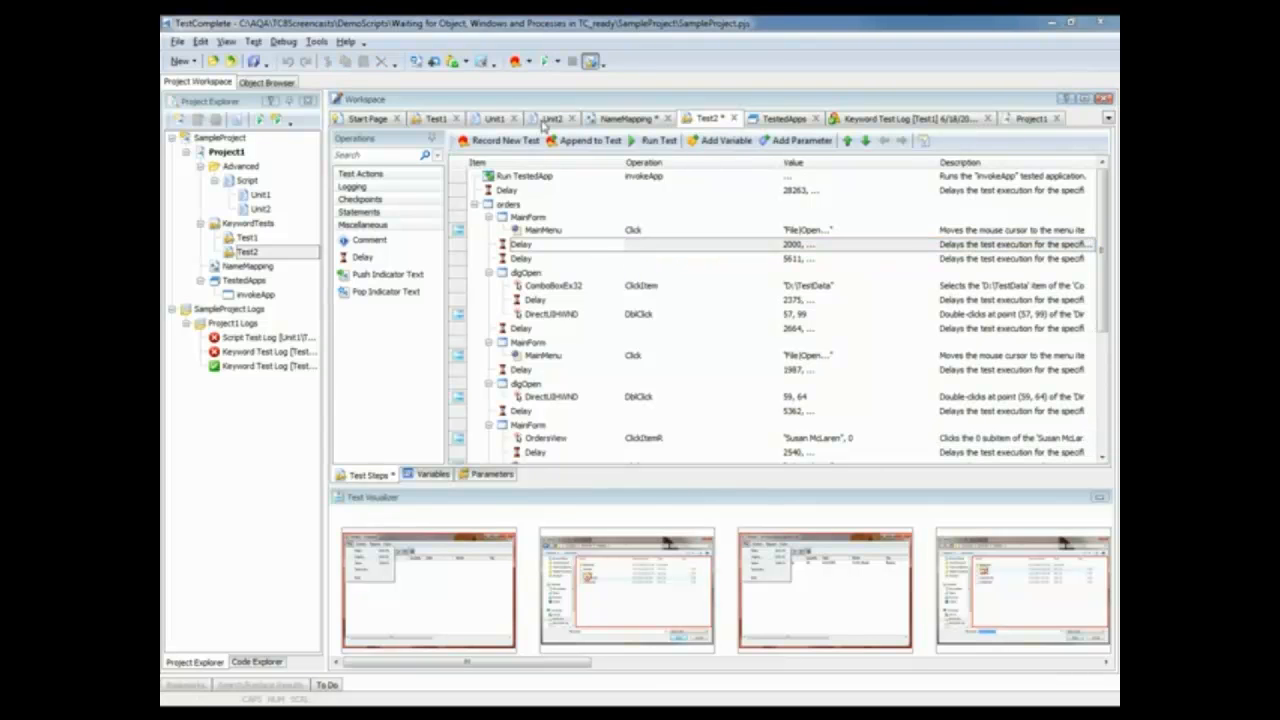
click(552, 118)
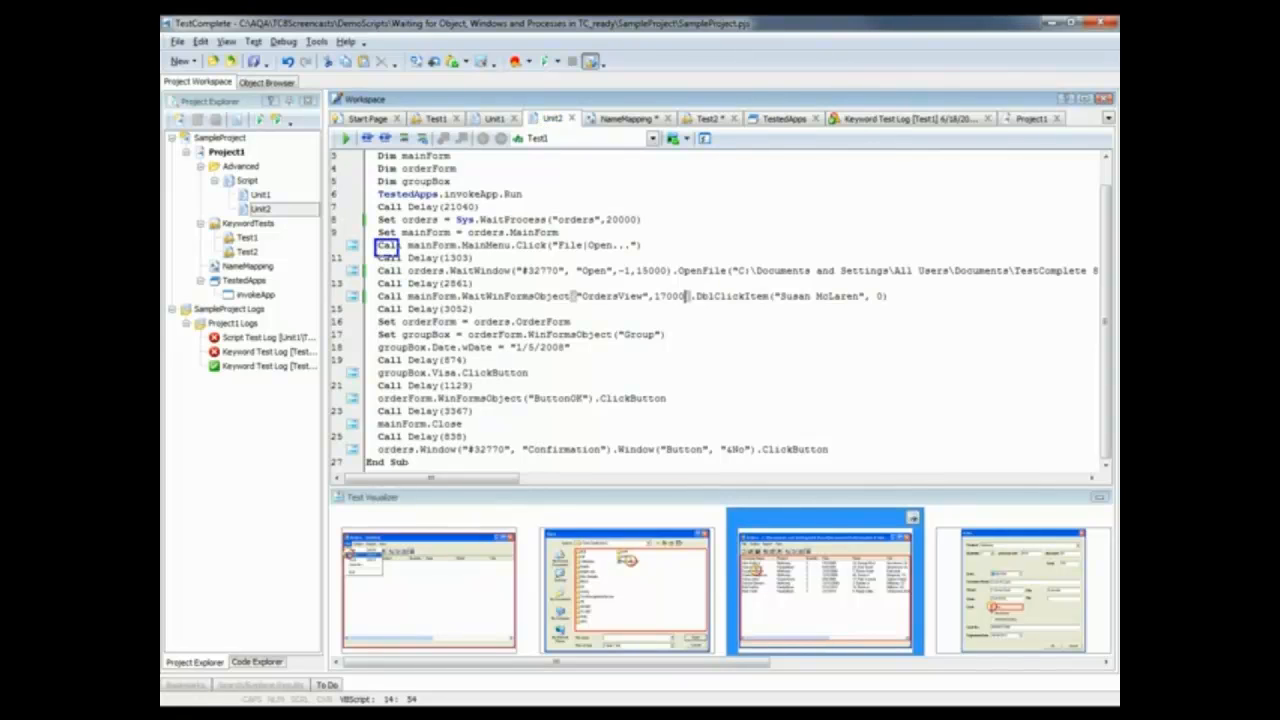
Bring the Unit2 script into view, showing its recorded Delay calls between actions
drag(380, 244, 480, 440)
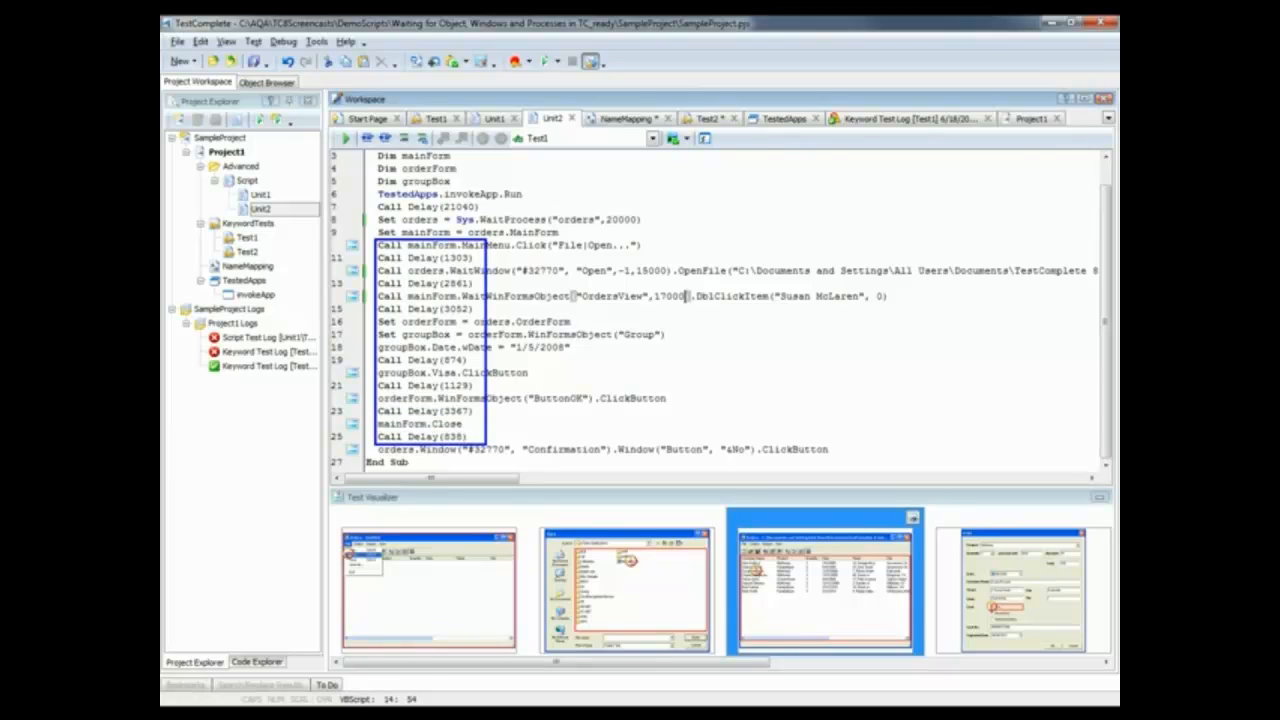